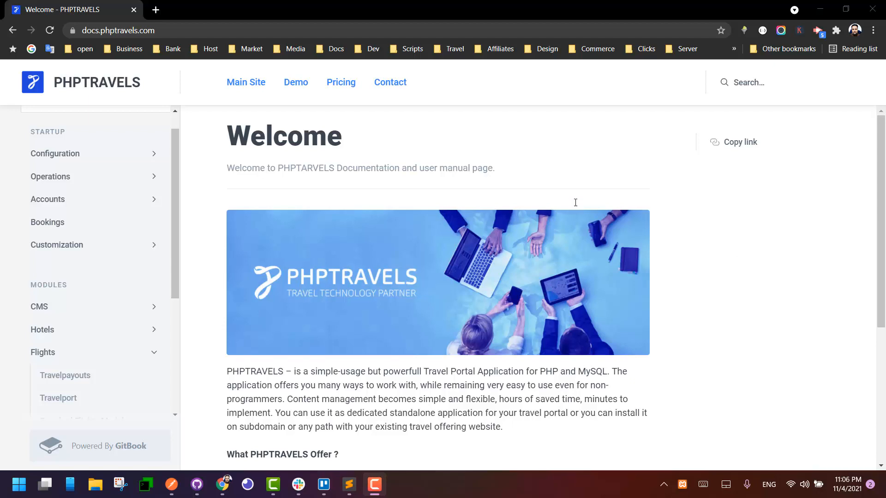
mouse_move(409, 182)
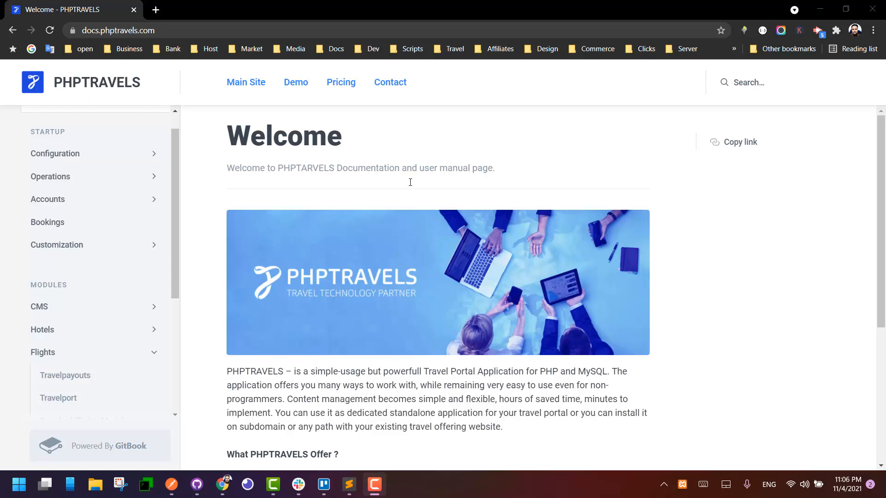
mouse_move(433, 181)
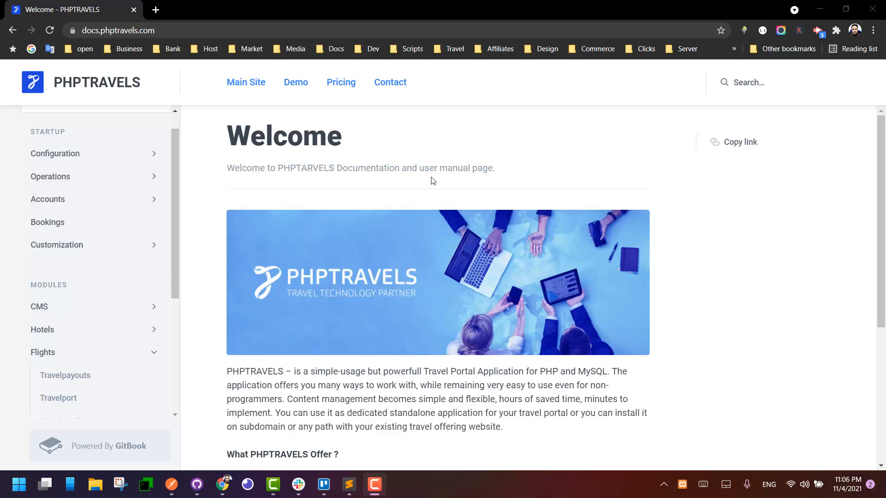
mouse_move(530, 221)
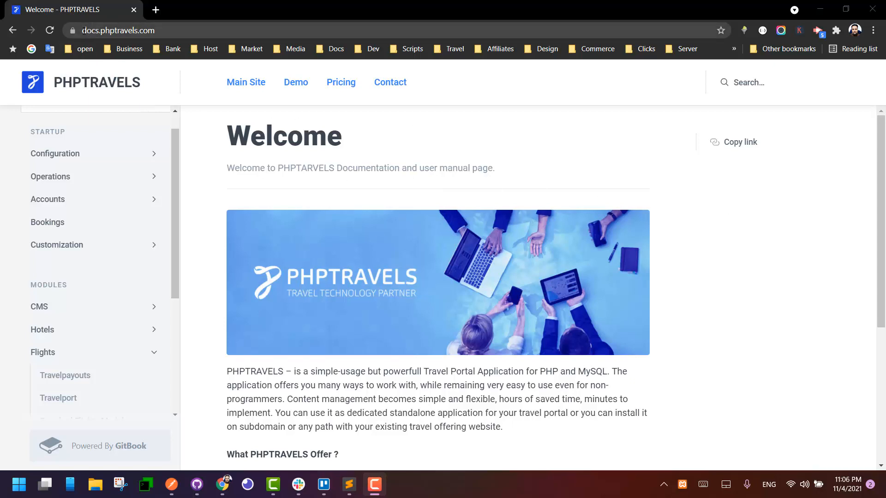
mouse_move(163, 119)
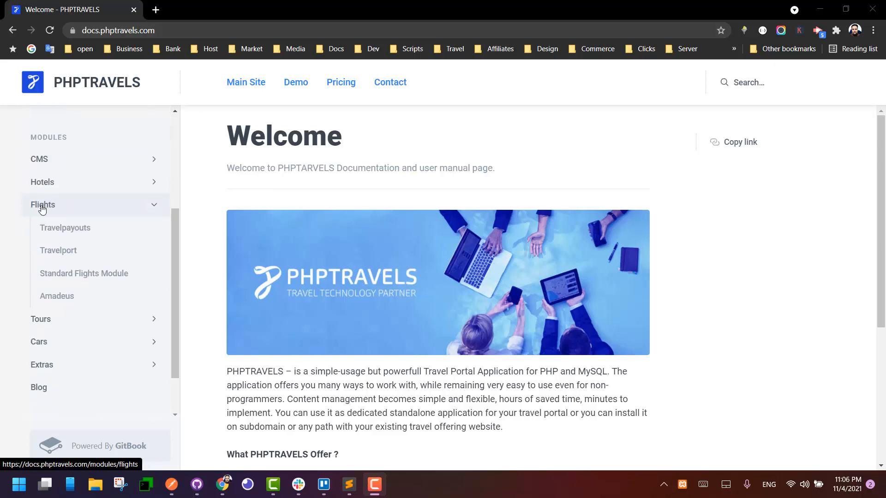
mouse_move(77, 267)
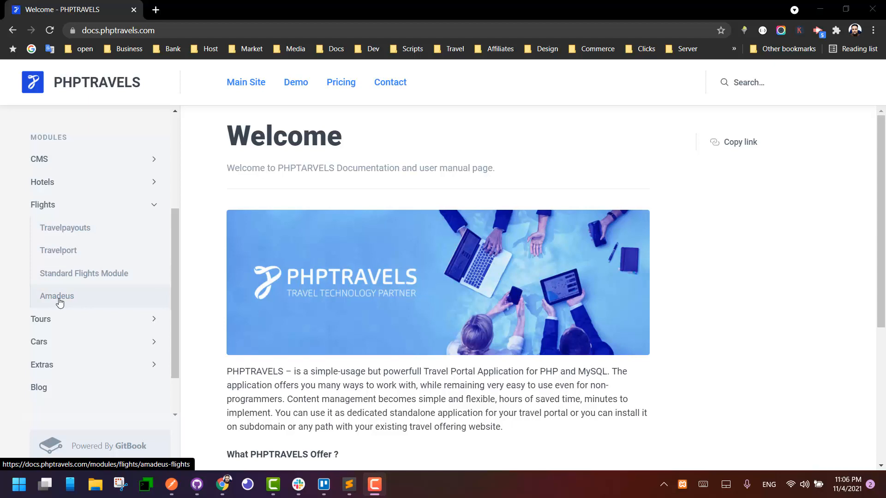
- Review the Amadeus developer registration form from the Flights > Amadeus docs page, then return to the setup steps
click(57, 296)
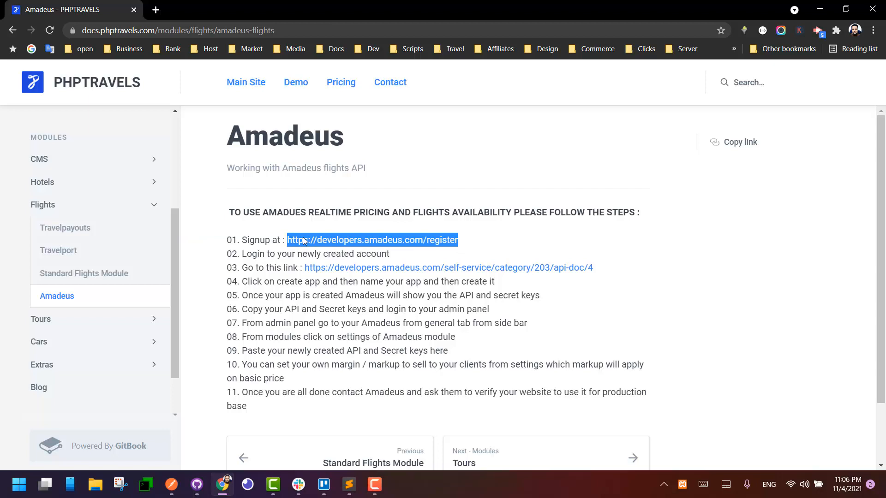
click(372, 239)
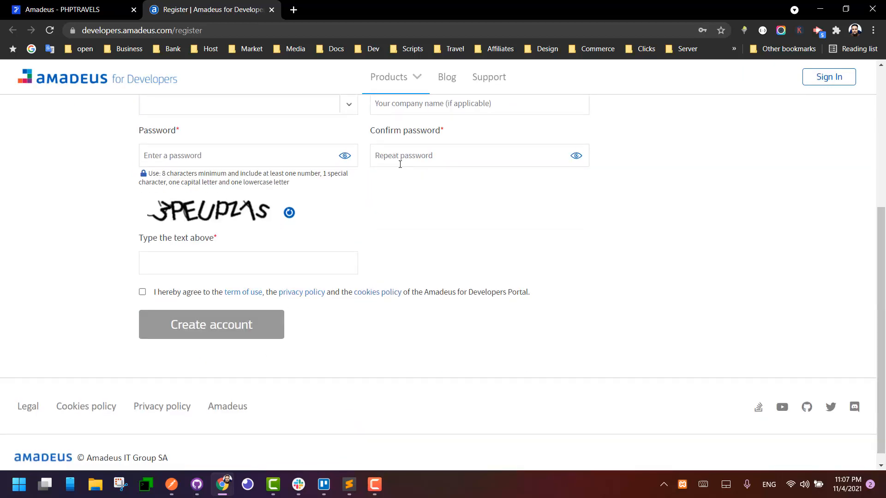
scroll(up, 3)
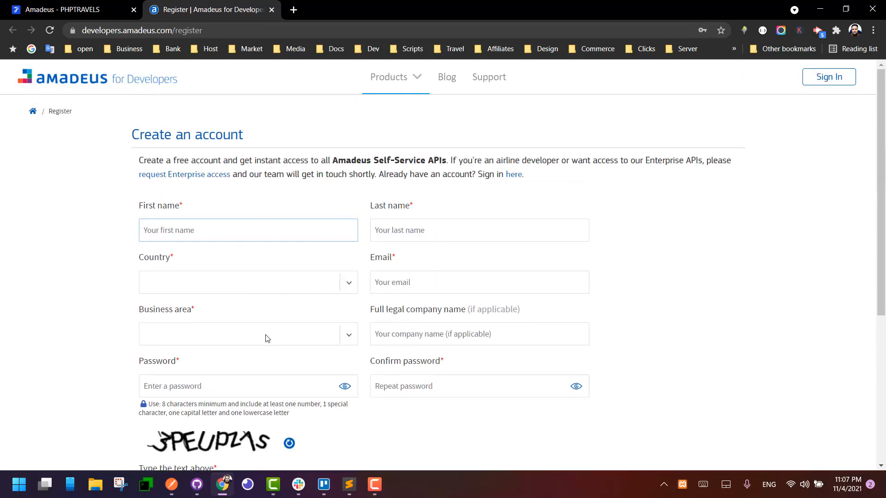
click(247, 229)
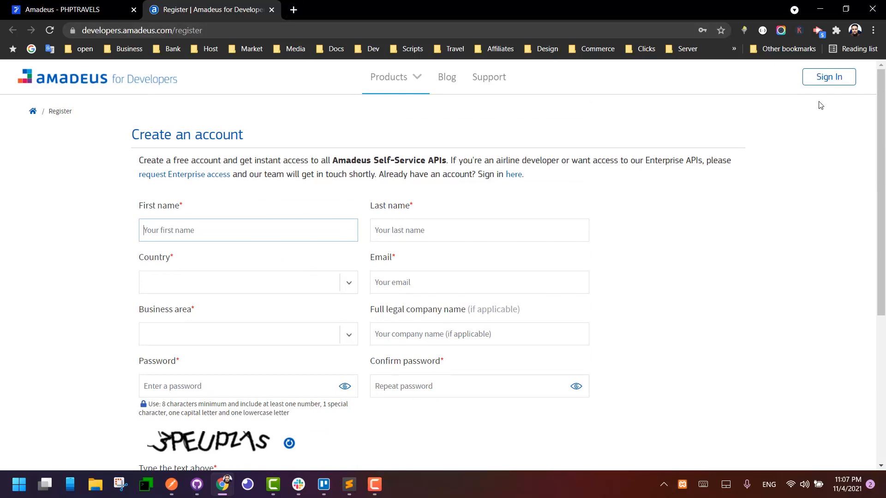
click(62, 9)
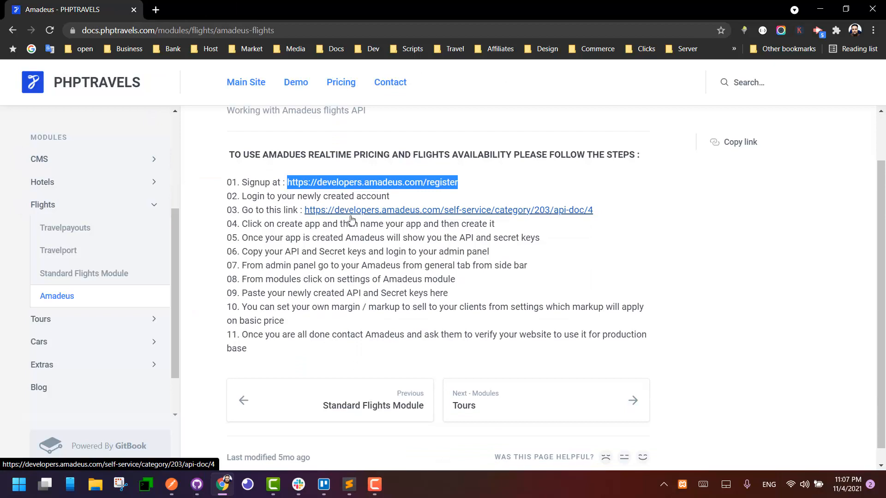
- Follow the step 03 self-service api-doc link to the Flight Offers Search API page
click(448, 209)
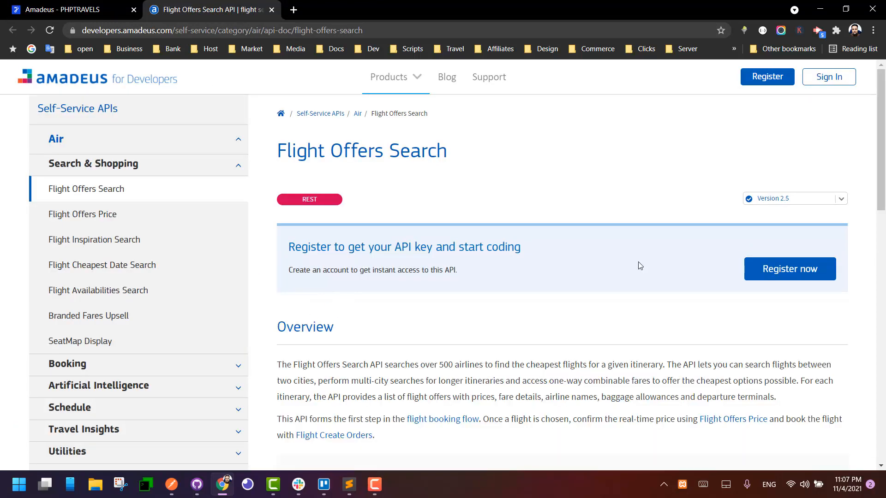
mouse_move(489, 6)
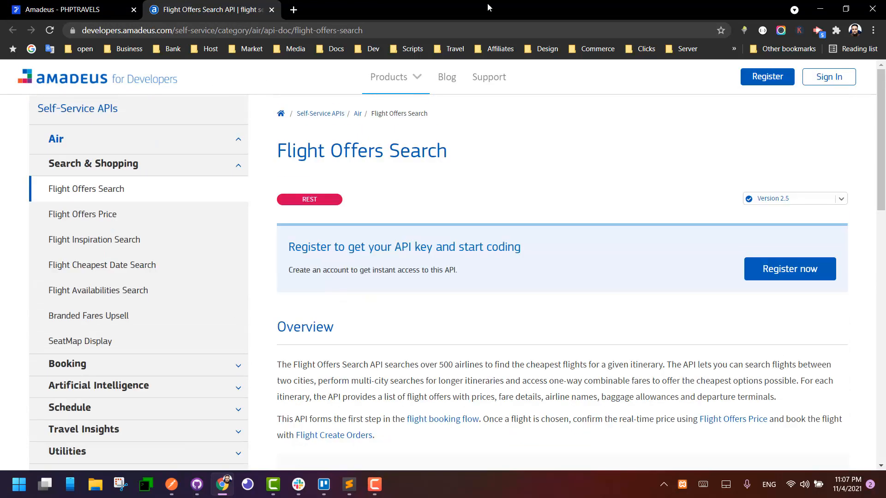
mouse_move(597, 219)
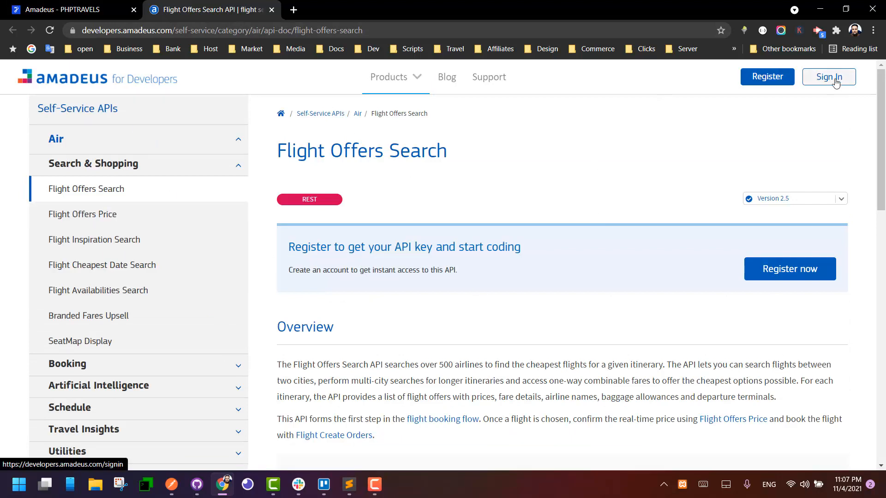
- Sign in to Amadeus for Developers with the saved credentials and show the account menu
click(828, 77)
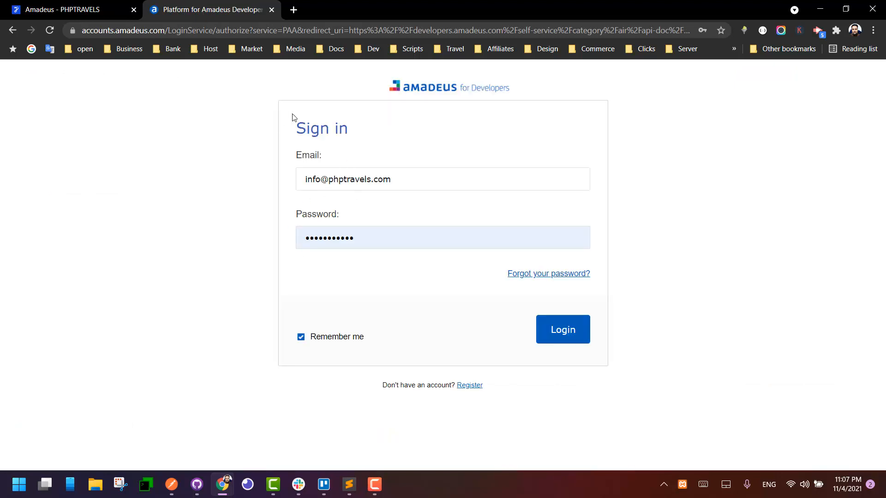
click(562, 329)
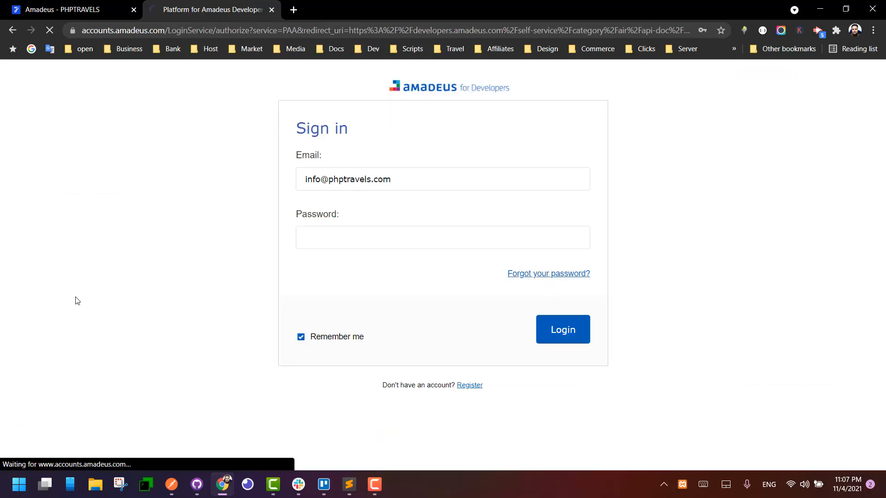
click(562, 329)
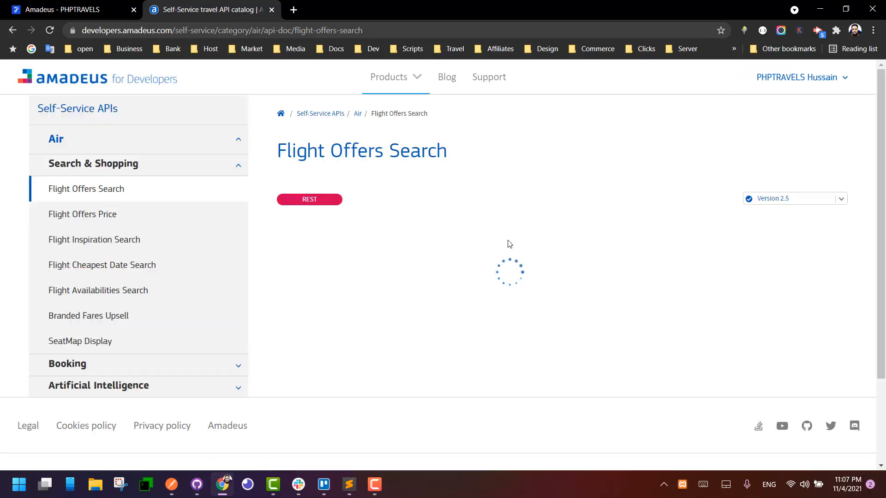
click(797, 77)
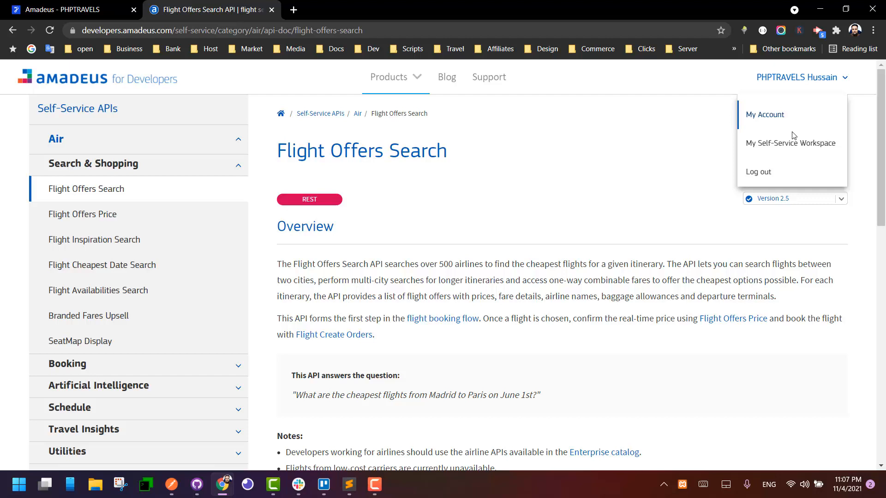
mouse_move(790, 143)
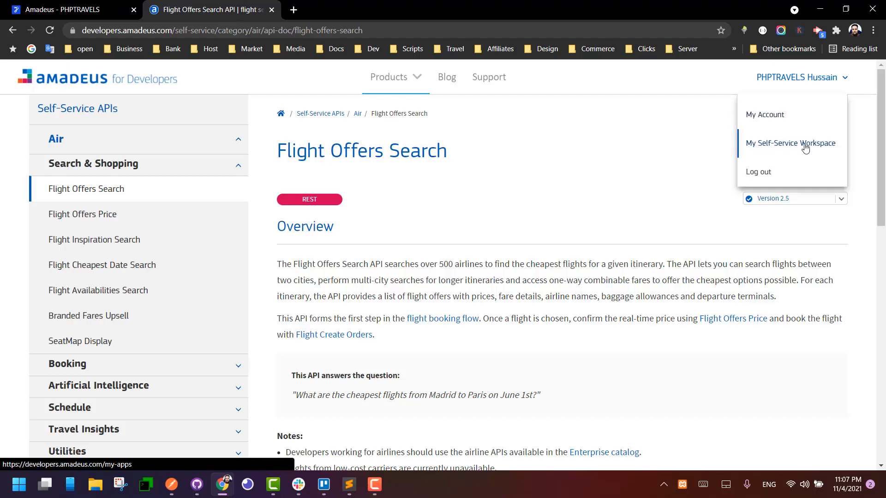
- Go to My Self-Service Workspace listing the live phptravels app
click(790, 143)
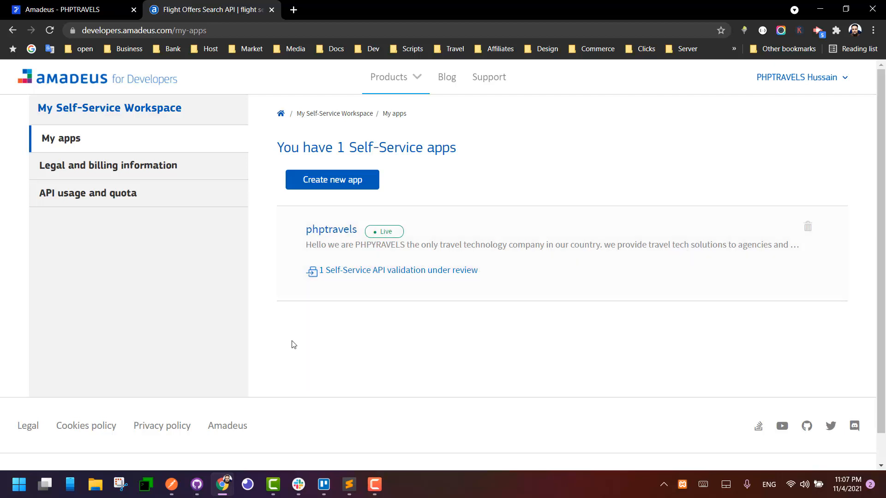
mouse_move(364, 258)
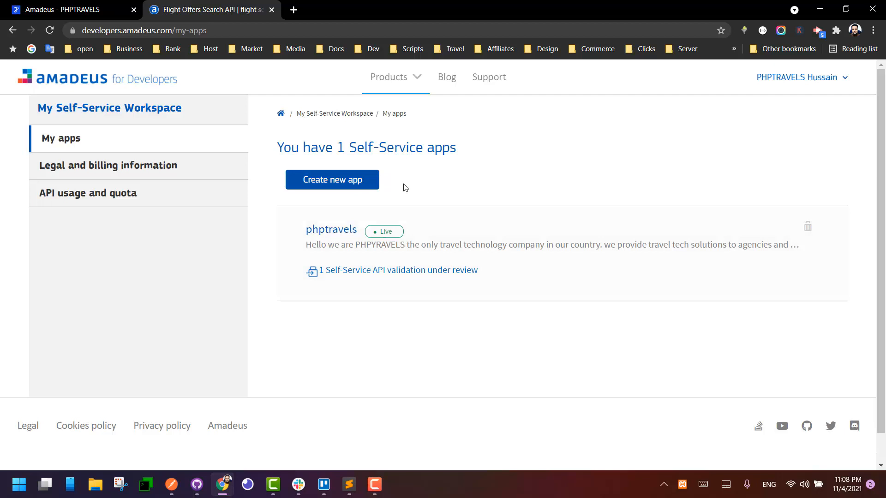
click(332, 180)
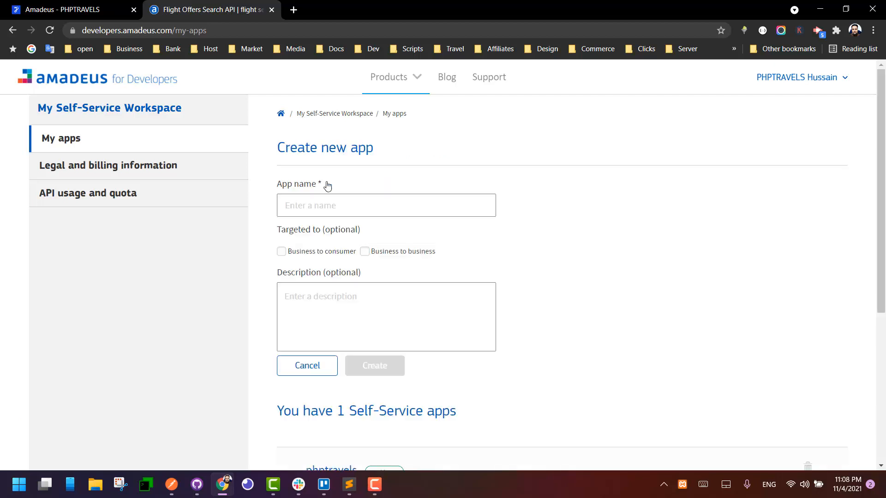
click(386, 205)
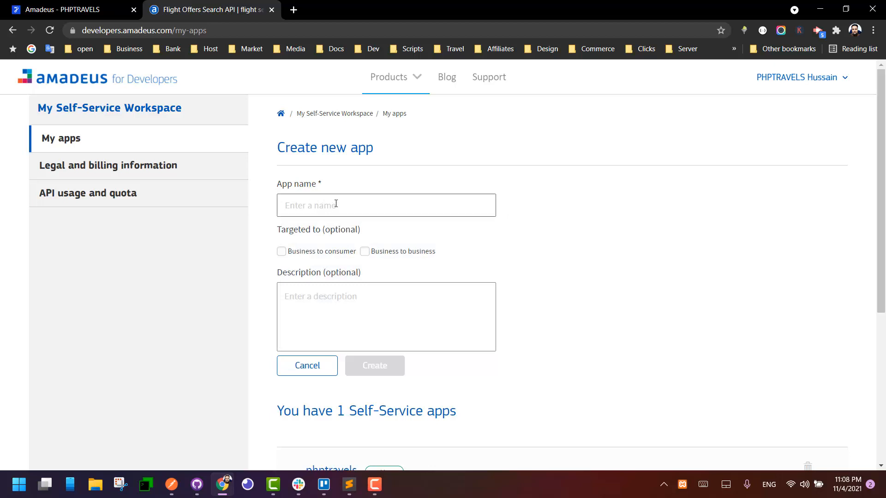
click(385, 205)
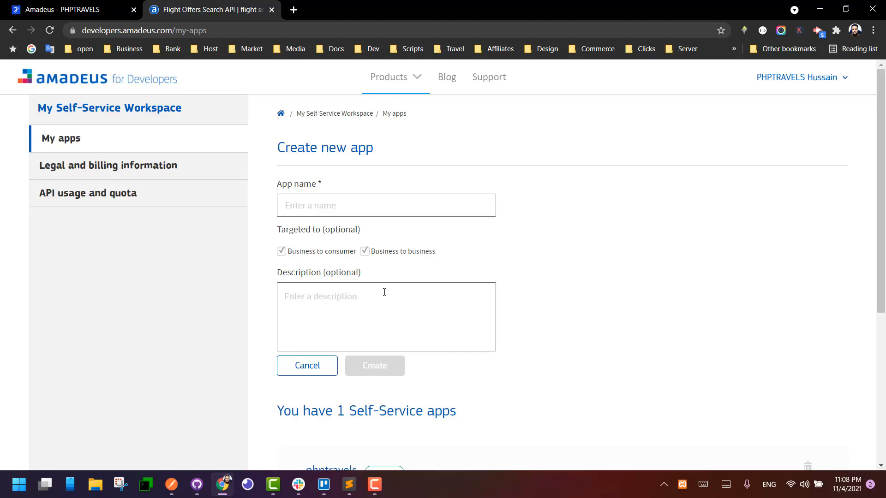
scroll(down, 3)
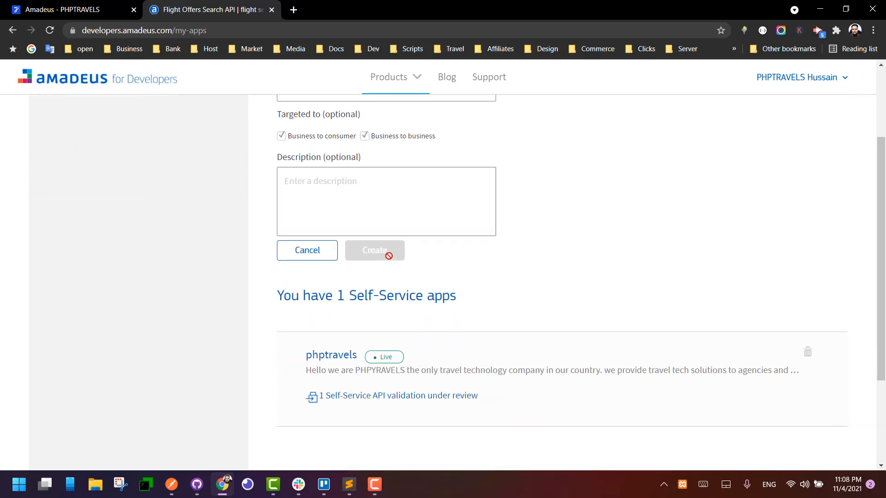
scroll(up, 3)
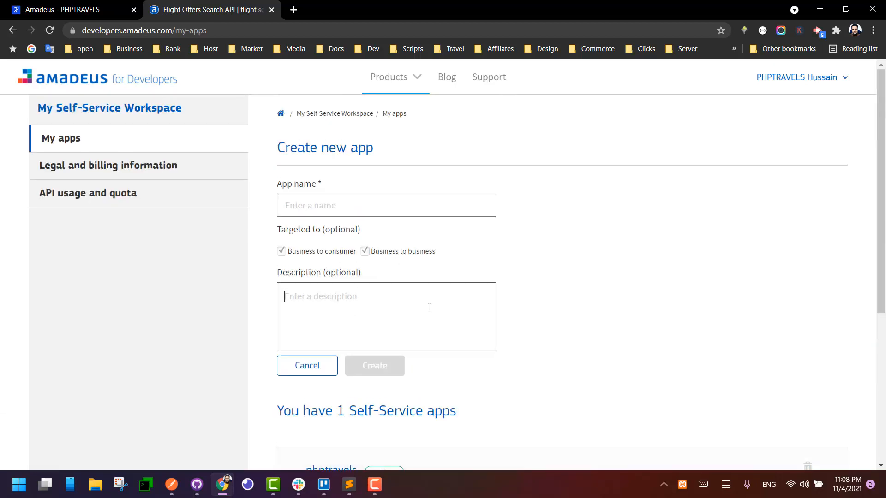
click(306, 366)
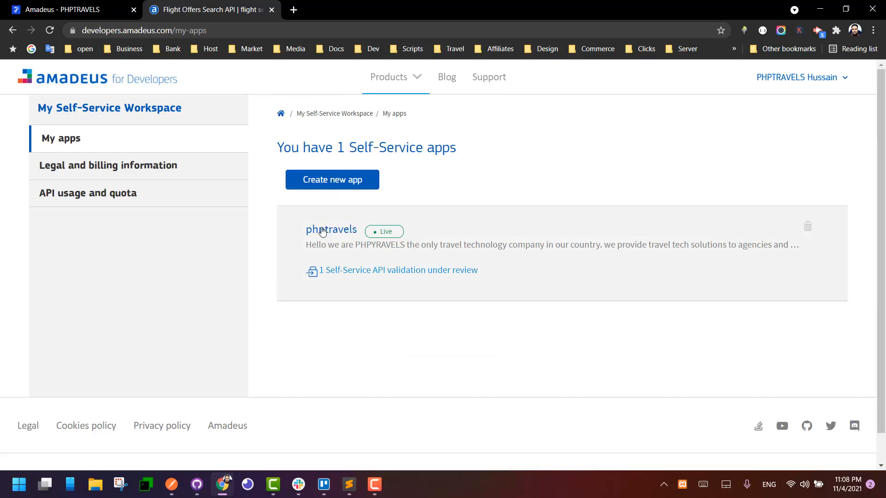
mouse_move(424, 232)
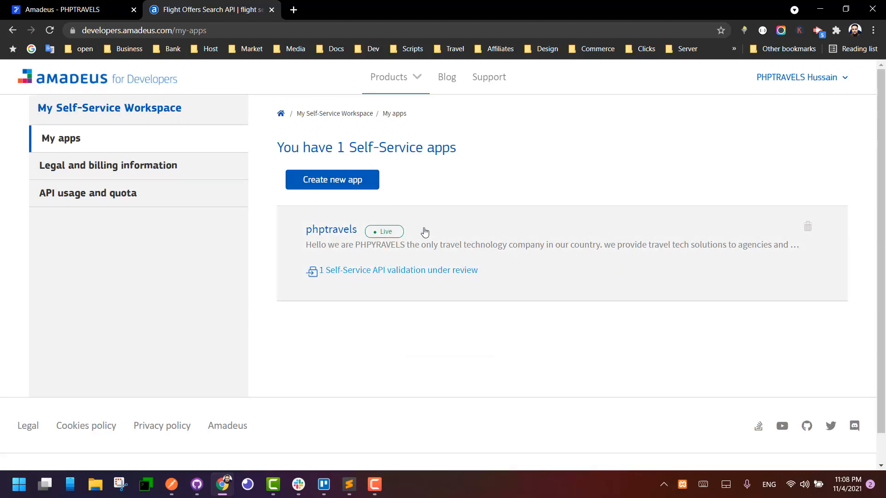
mouse_move(403, 261)
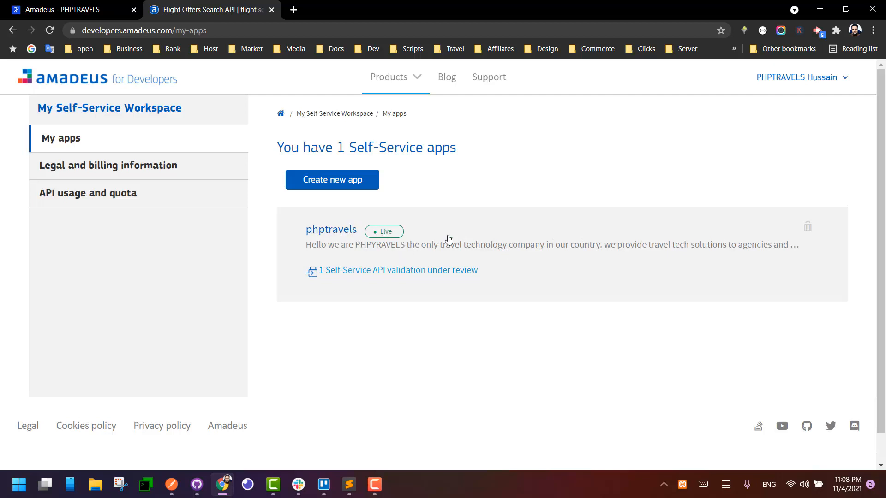
click(331, 230)
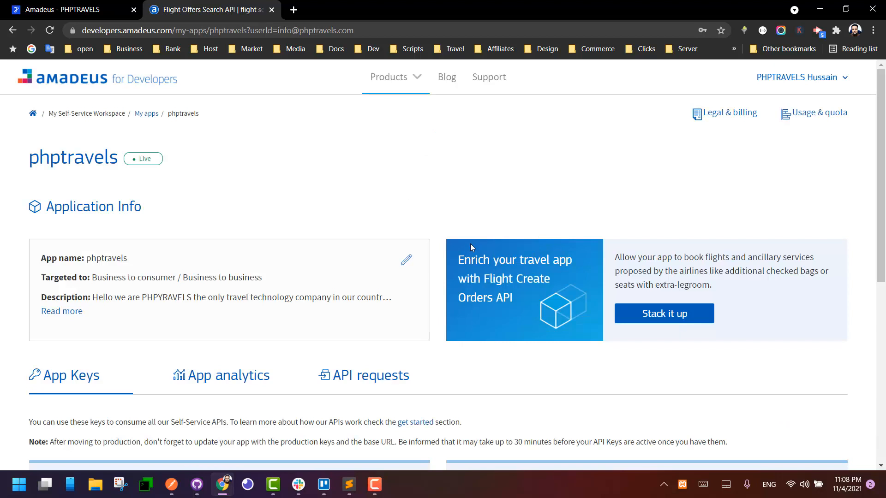
scroll(down, 3)
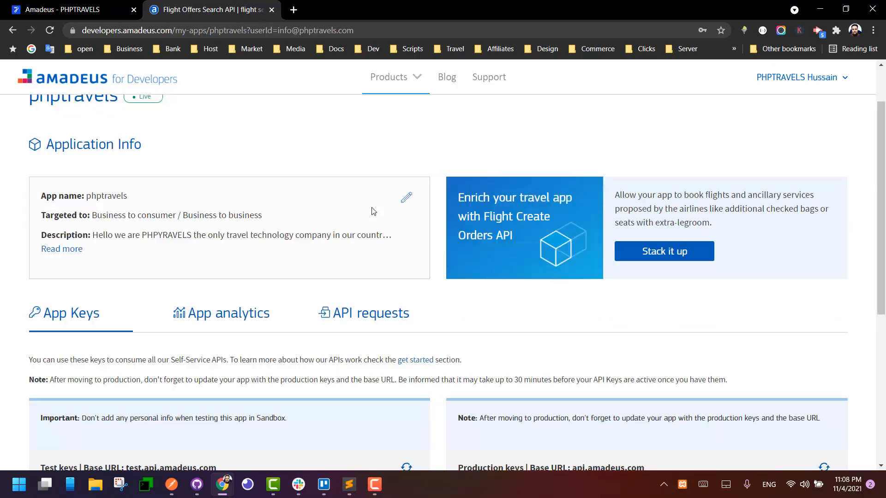
scroll(down, 3)
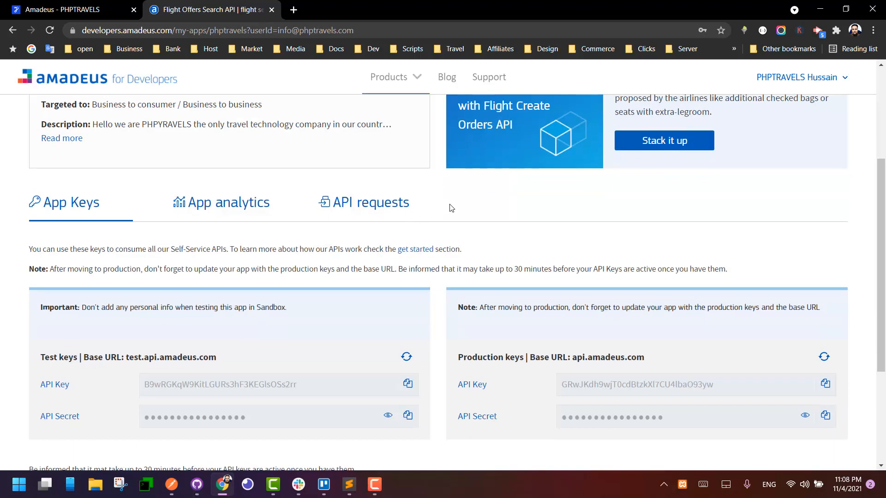
scroll(up, 3)
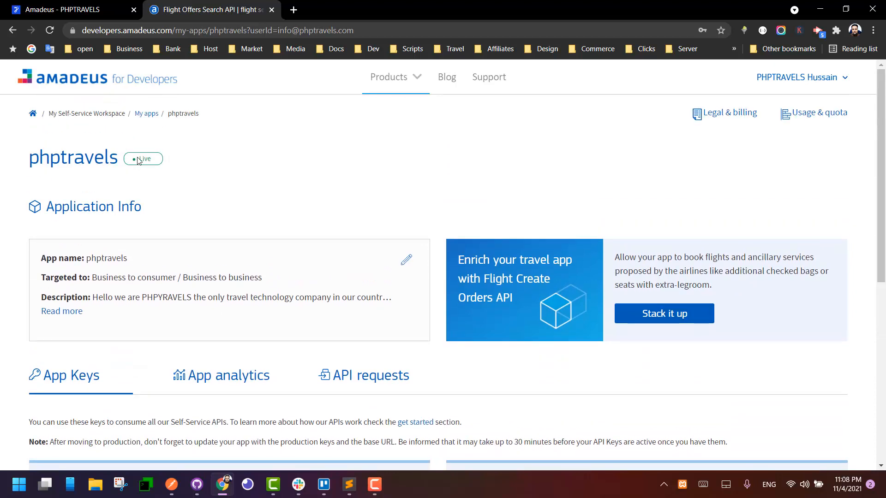
double_click(71, 156)
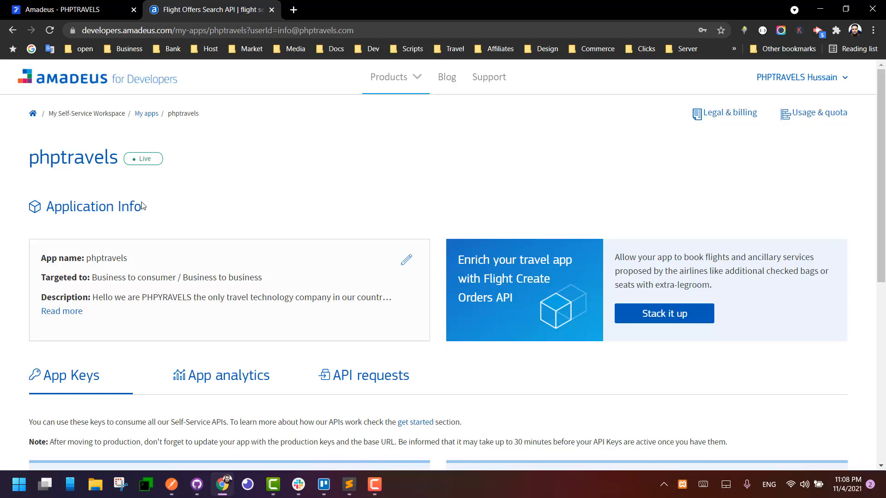
scroll(down, 3)
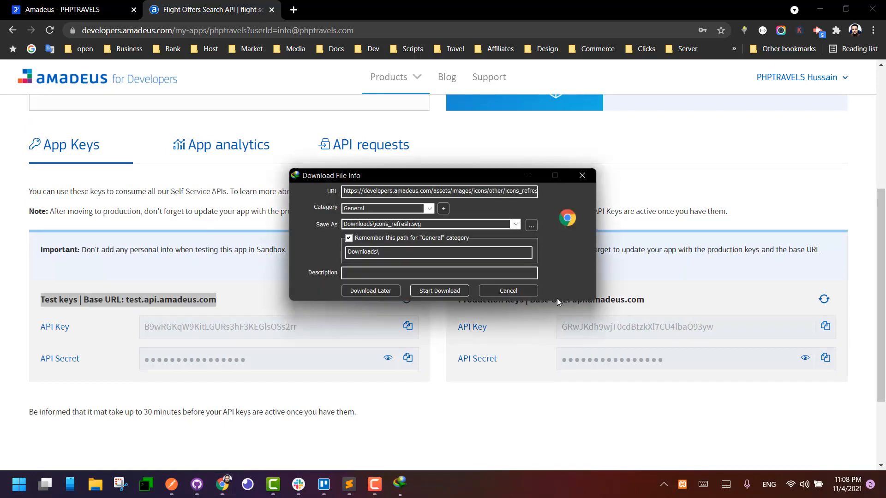
- Cancel the download popup and reveal the phptravels test API secret under App Keys
click(506, 290)
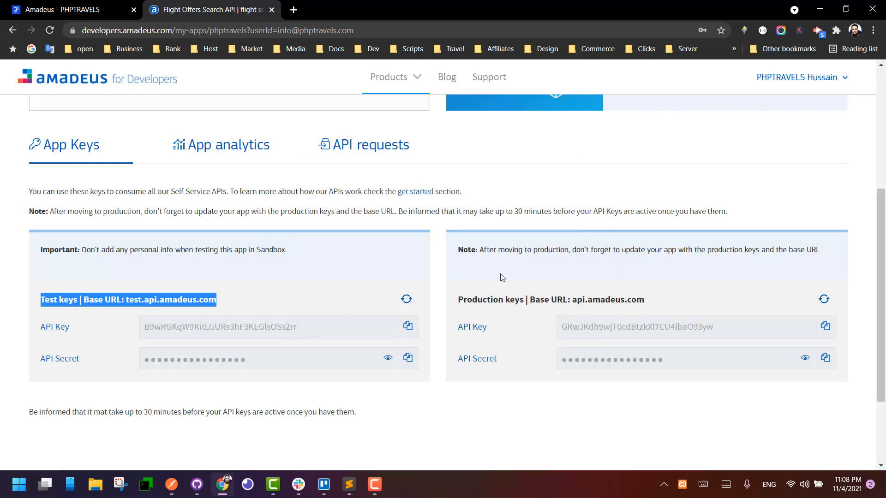
mouse_move(499, 280)
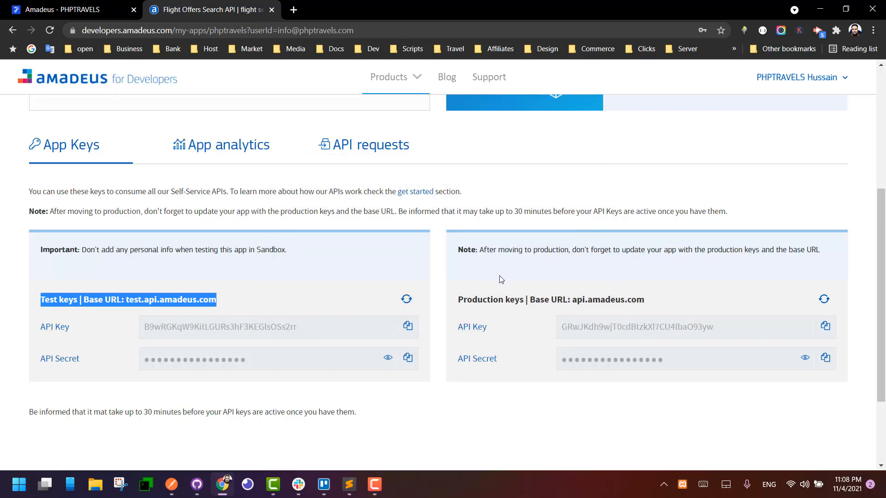
mouse_move(466, 289)
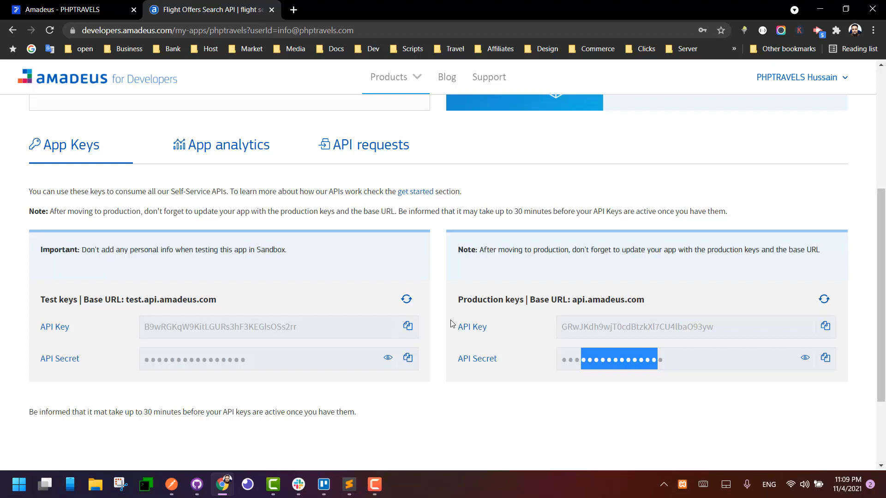
scroll(up, 3)
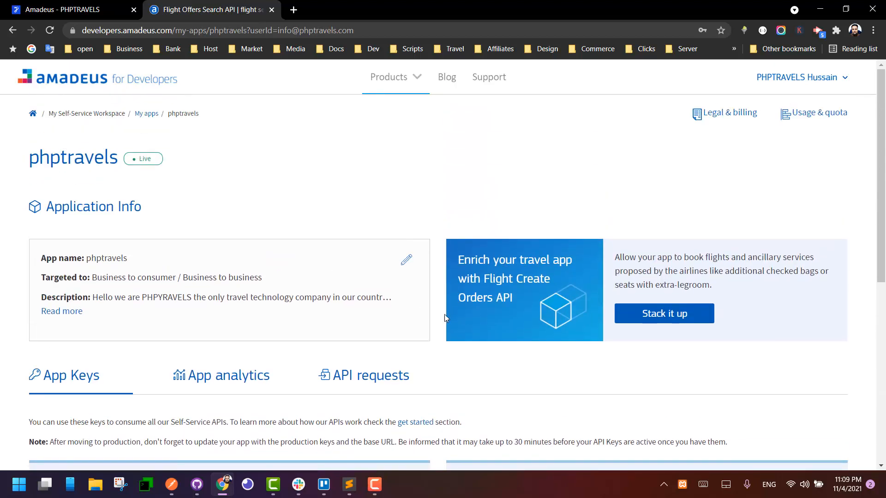
scroll(down, 3)
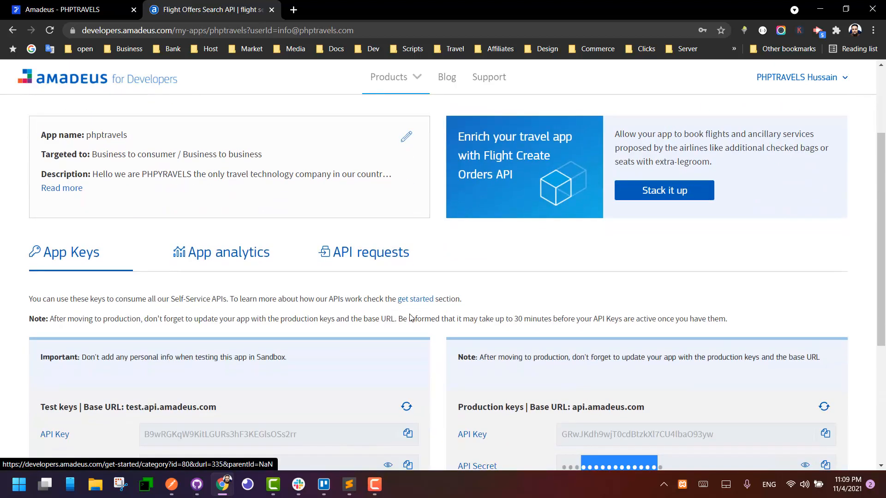
scroll(down, 3)
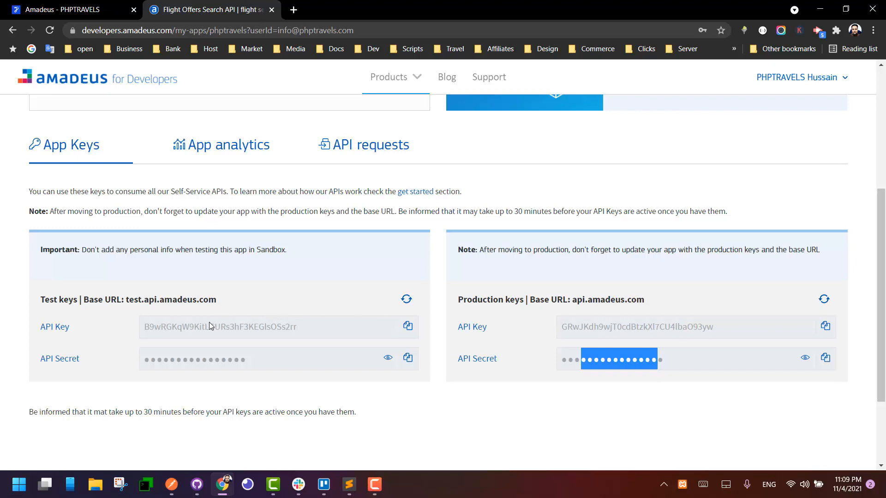
scroll(down, 3)
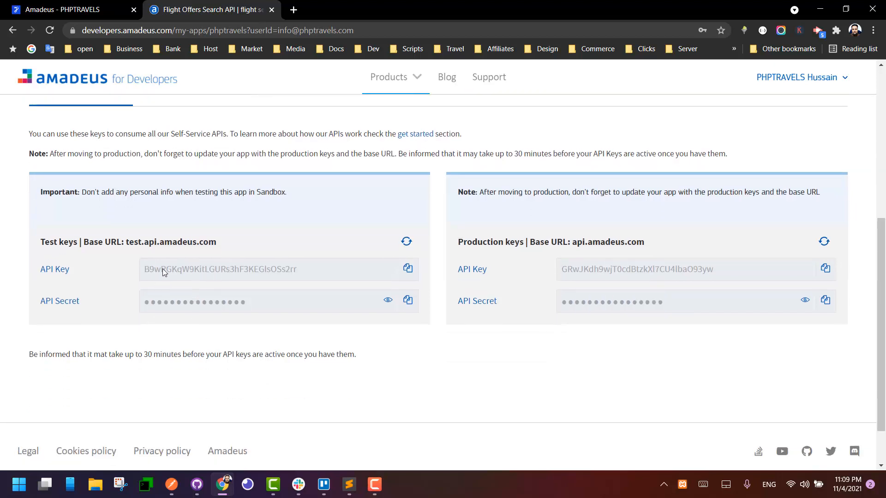
click(387, 300)
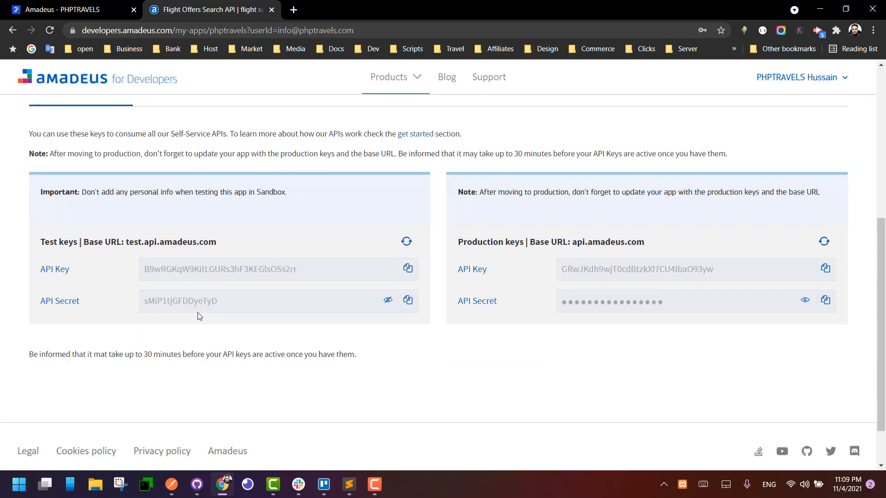
mouse_move(88, 278)
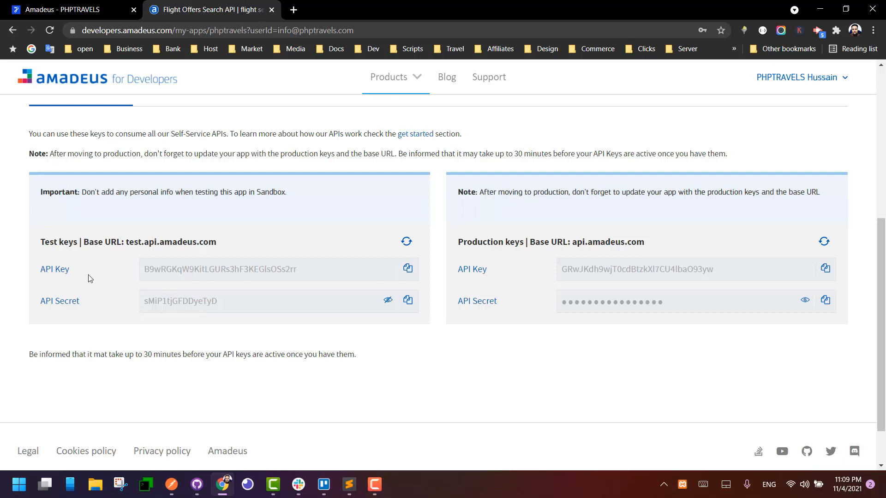
mouse_move(126, 317)
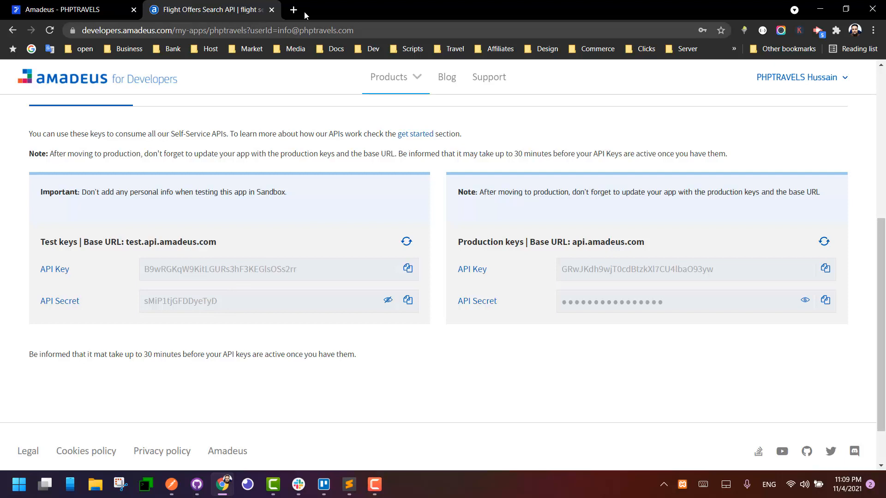
- Log in to the PHPTRAVELS admin panel at phptravels.net/admin in a new tab
click(293, 9)
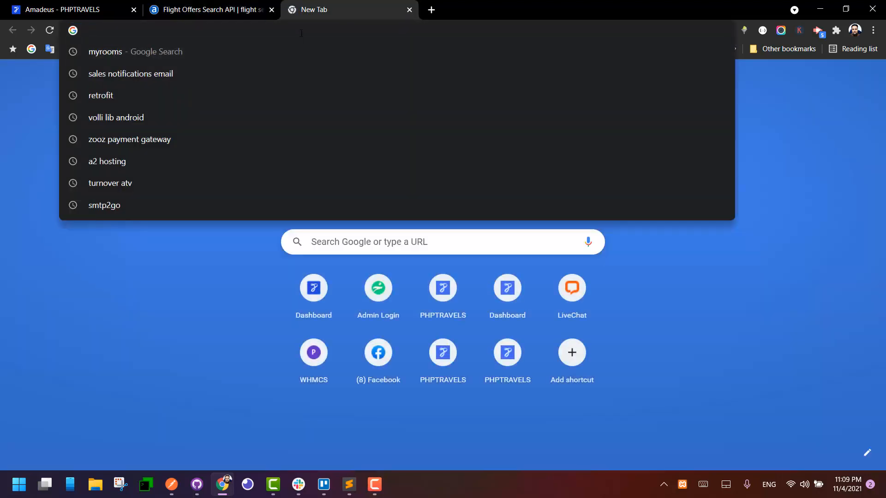
text(phptravels.net/admin)
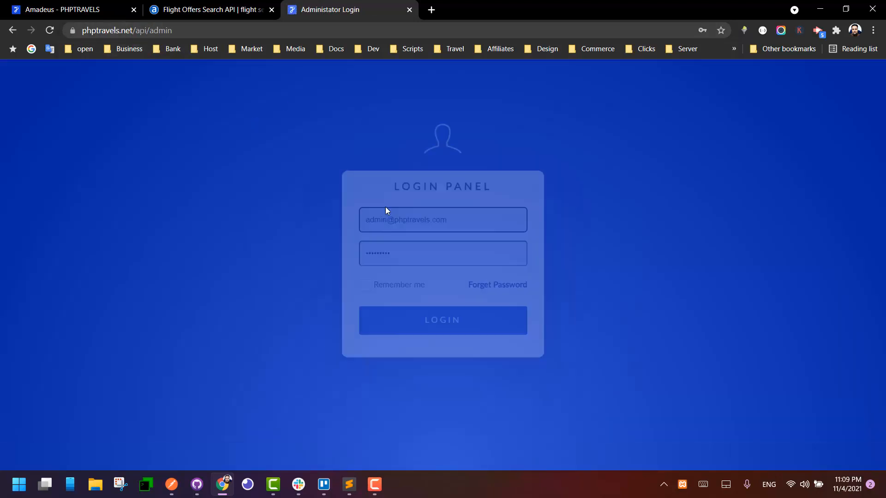
click(442, 320)
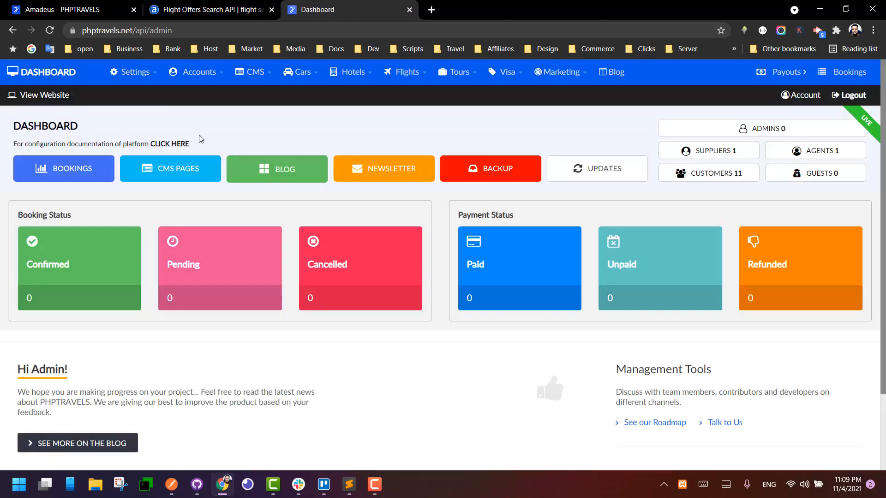
- Reach the Amadeus module settings via Settings > Modules under Flights
click(131, 72)
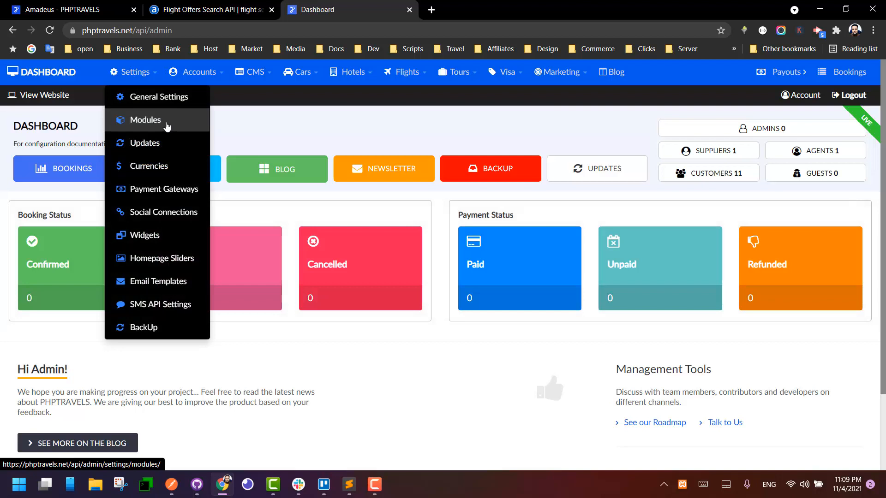
click(145, 120)
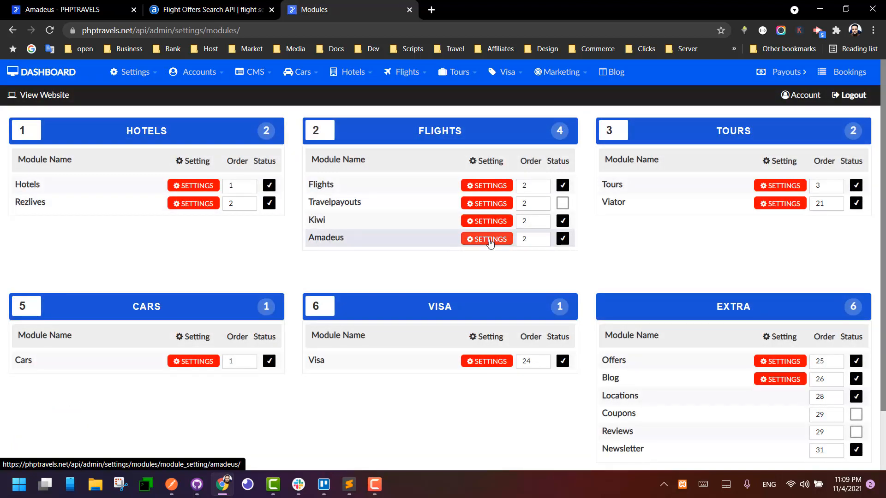
click(486, 238)
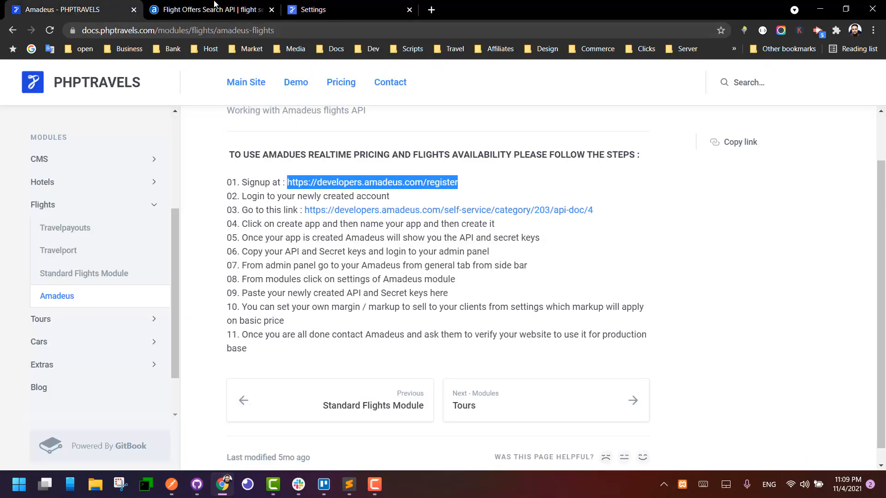
- Copy the test API key from Amadeus and compare it with the Credential 2 field
click(212, 9)
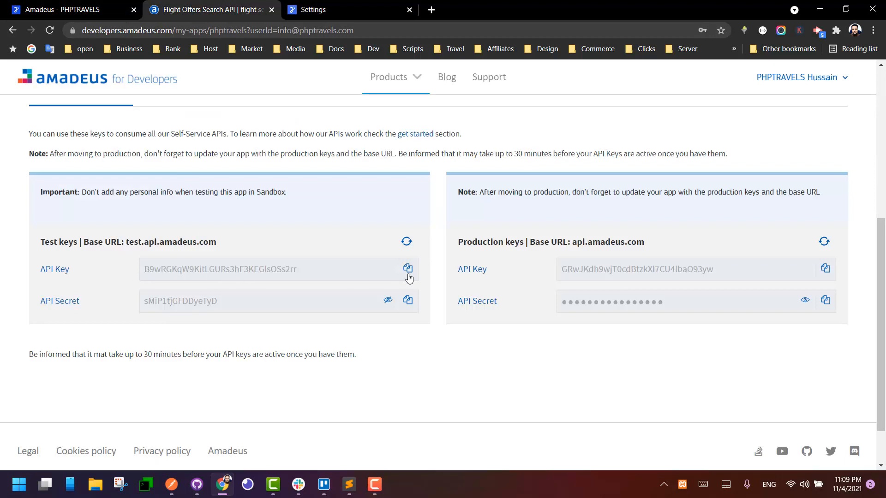
click(314, 10)
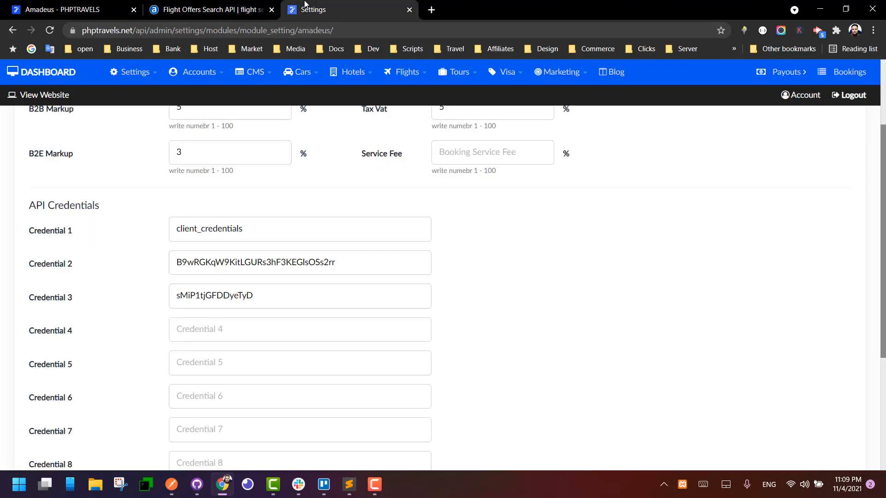
double_click(255, 262)
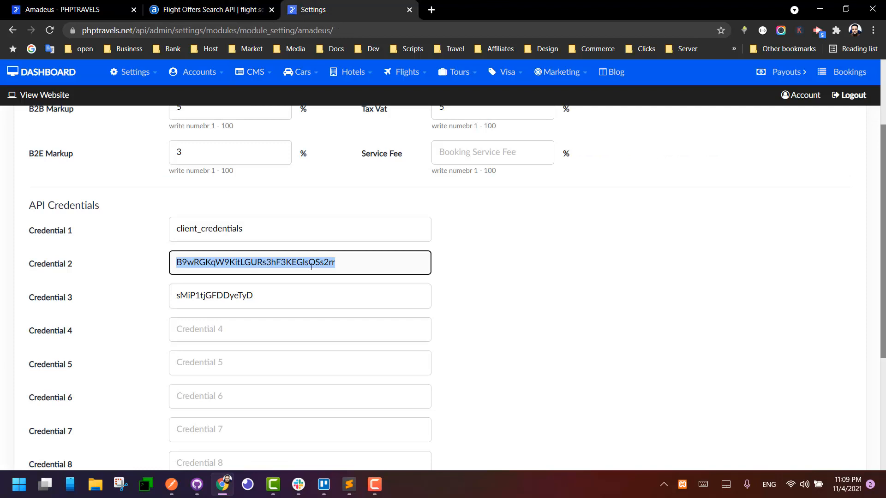
click(310, 262)
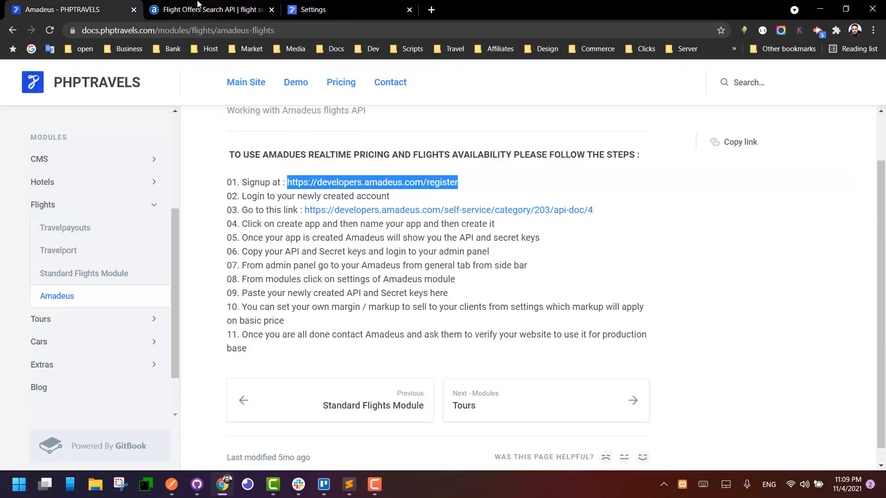
click(210, 9)
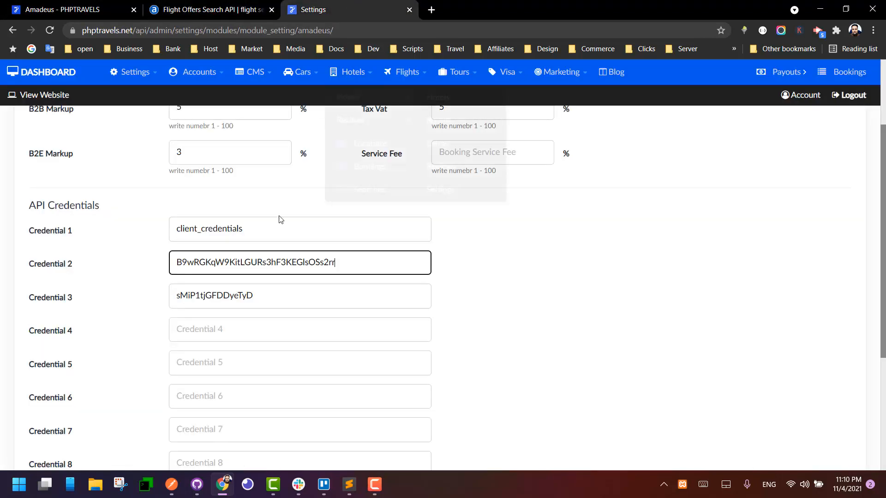
- Check Credential 1 holds client_credentials and Credential 2–3 match the test key and secret
double_click(214, 295)
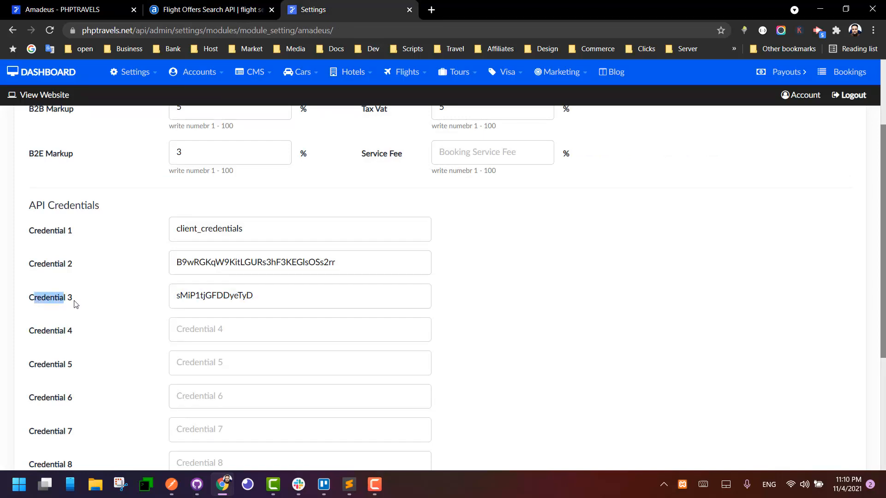
click(296, 228)
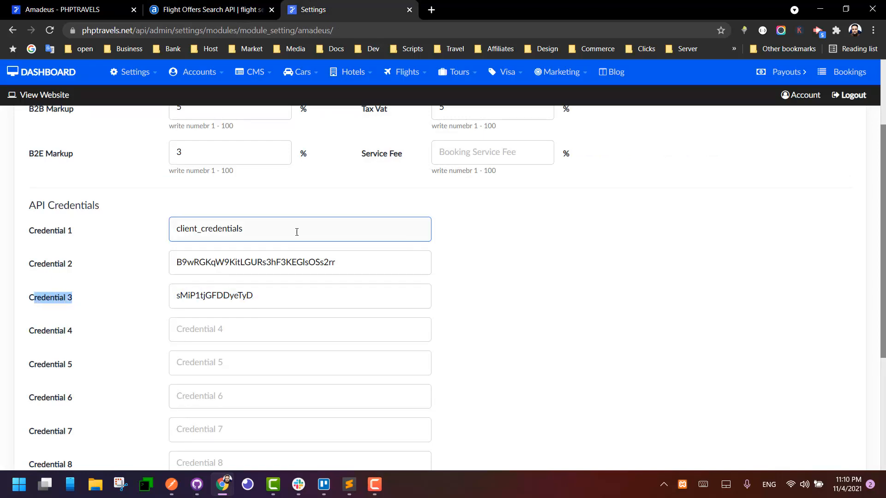
double_click(209, 228)
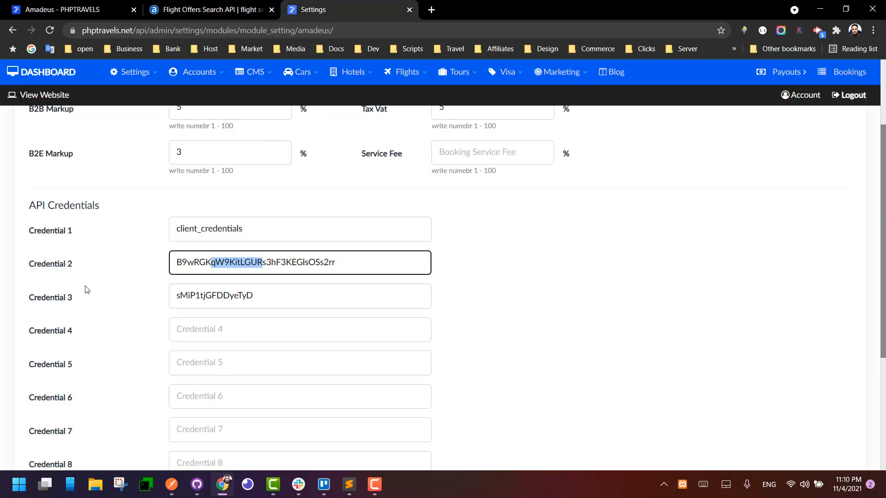
click(212, 9)
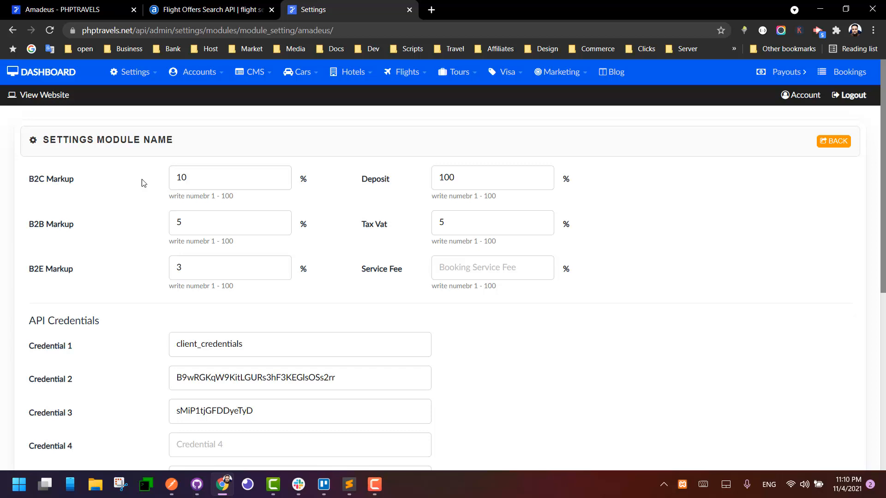
click(229, 177)
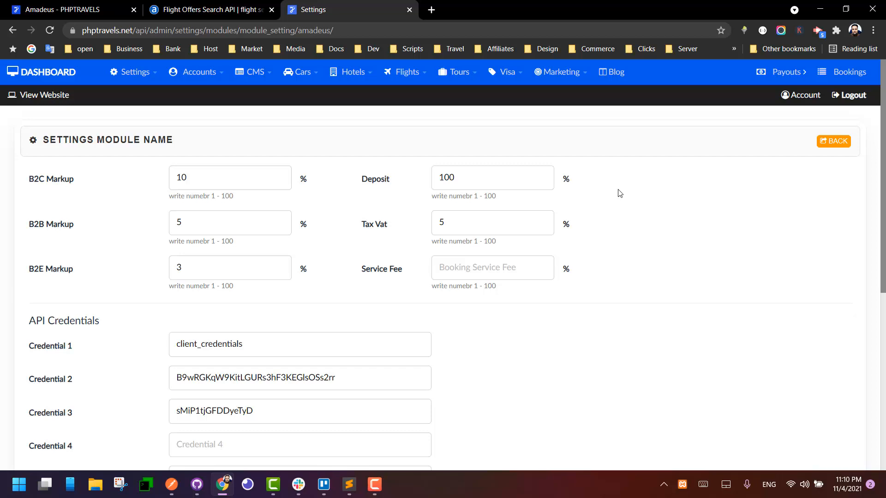
mouse_move(35, 185)
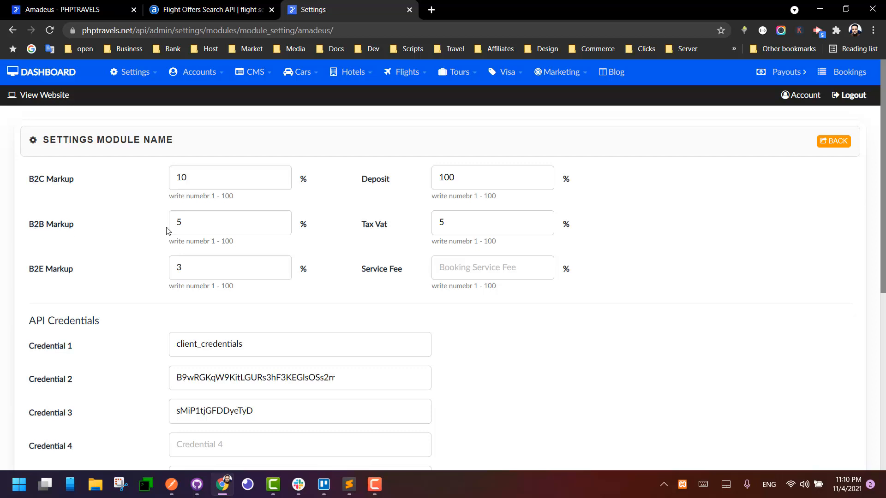
click(230, 223)
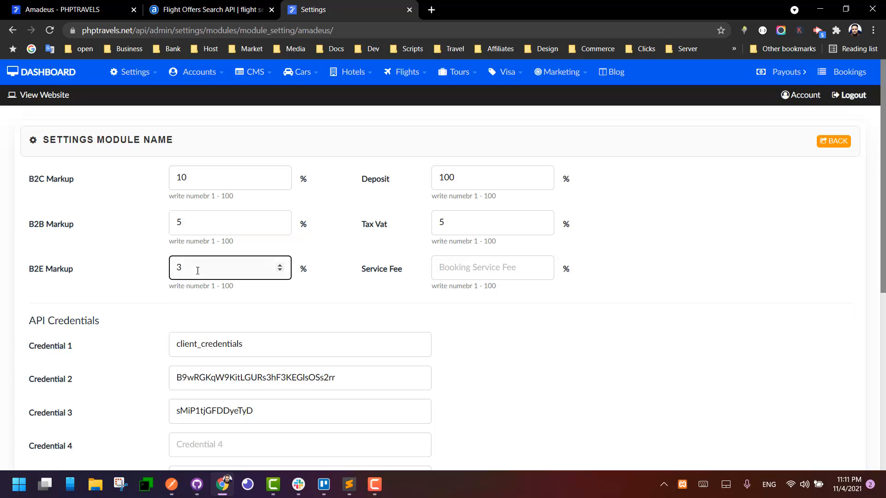
mouse_move(362, 233)
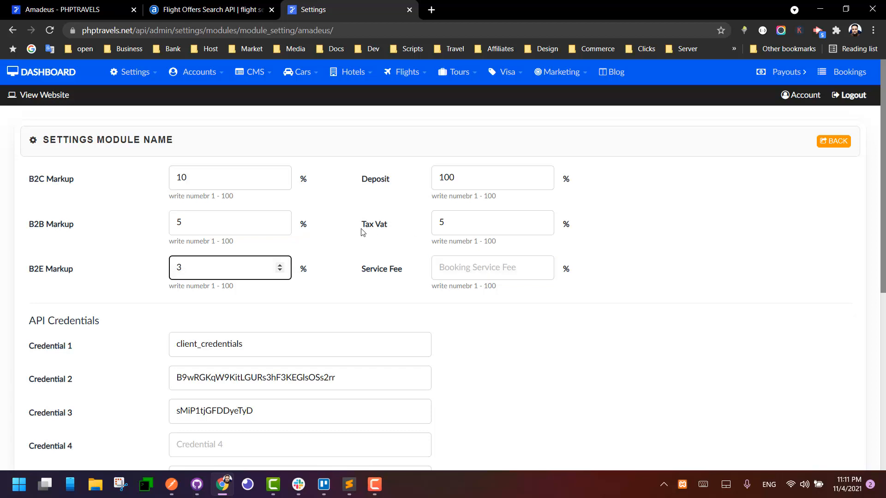
click(492, 222)
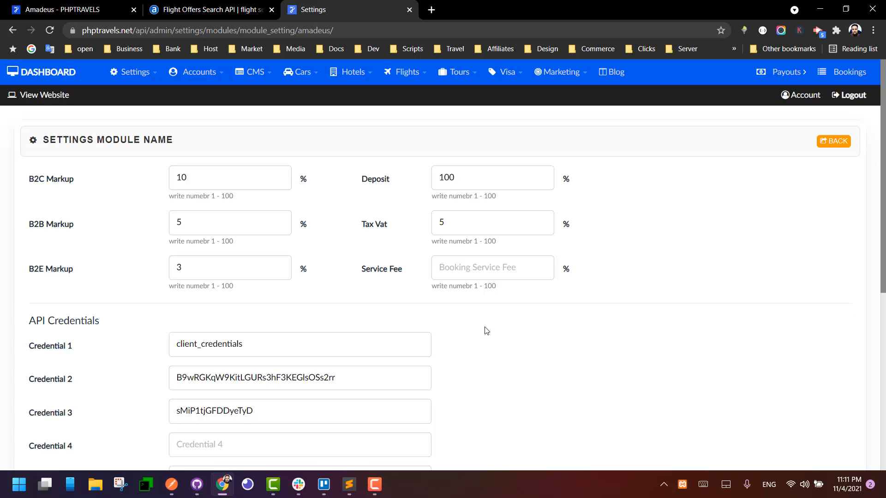
click(486, 268)
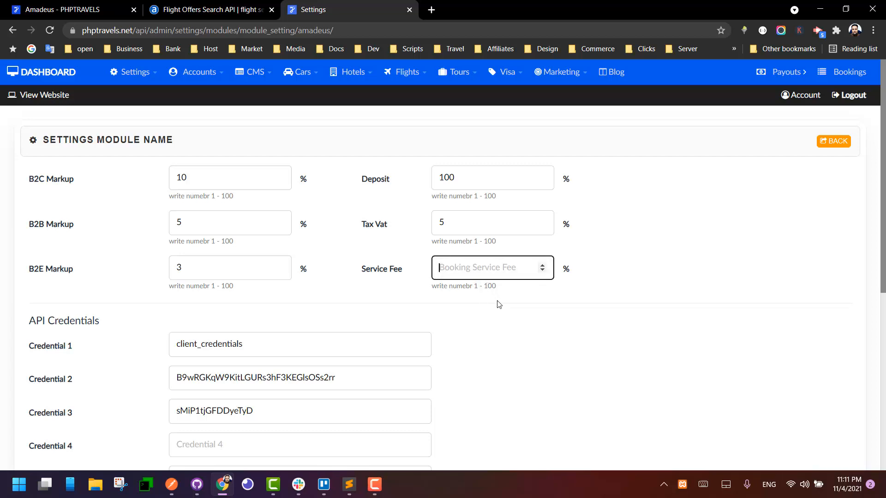
scroll(down, 3)
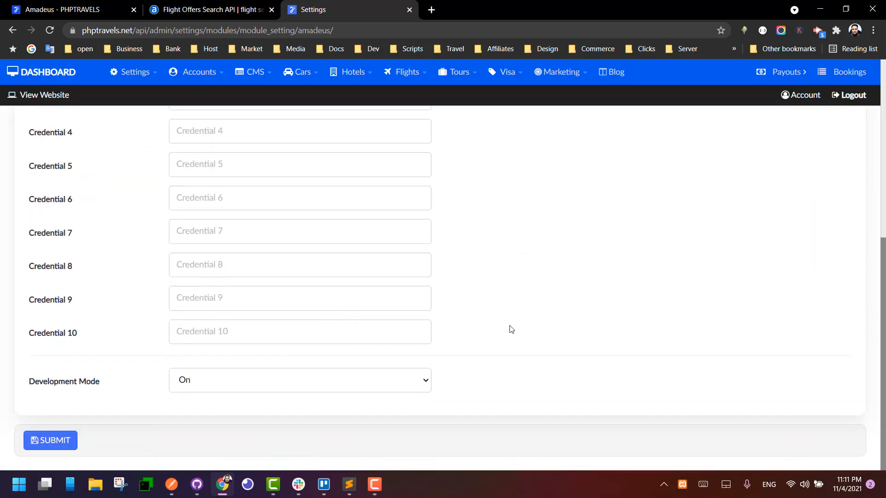
click(299, 379)
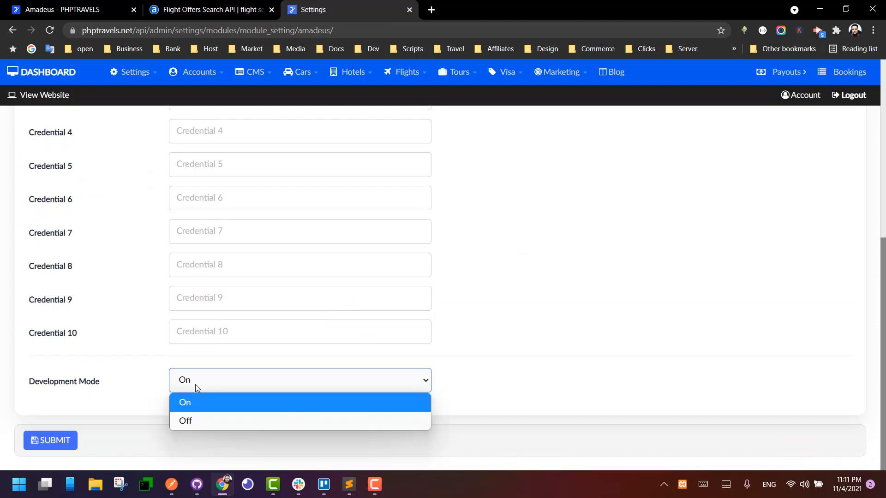
click(184, 403)
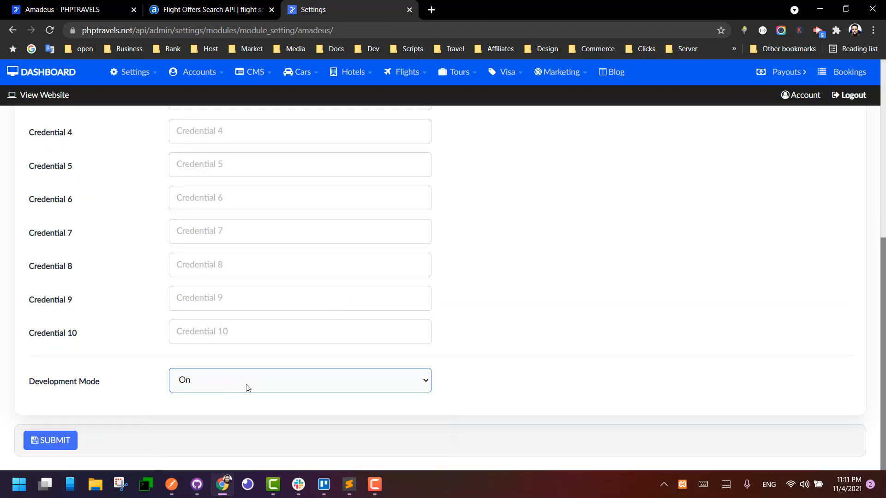
click(210, 9)
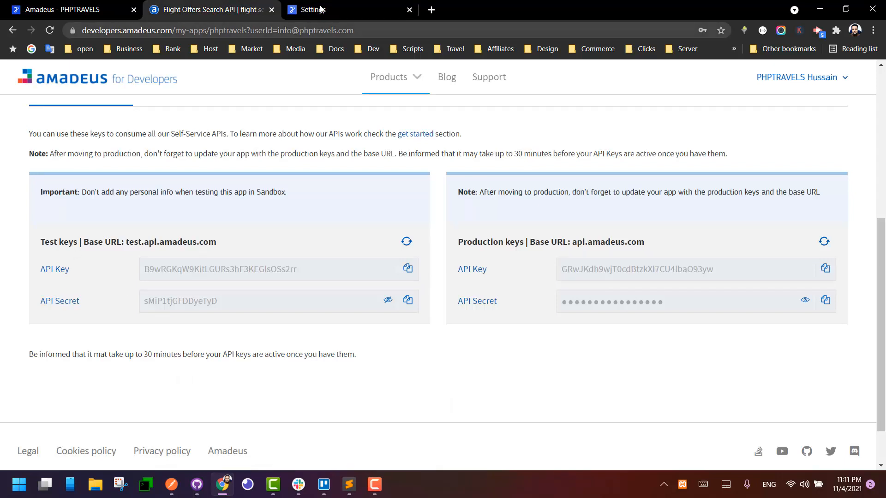
click(313, 9)
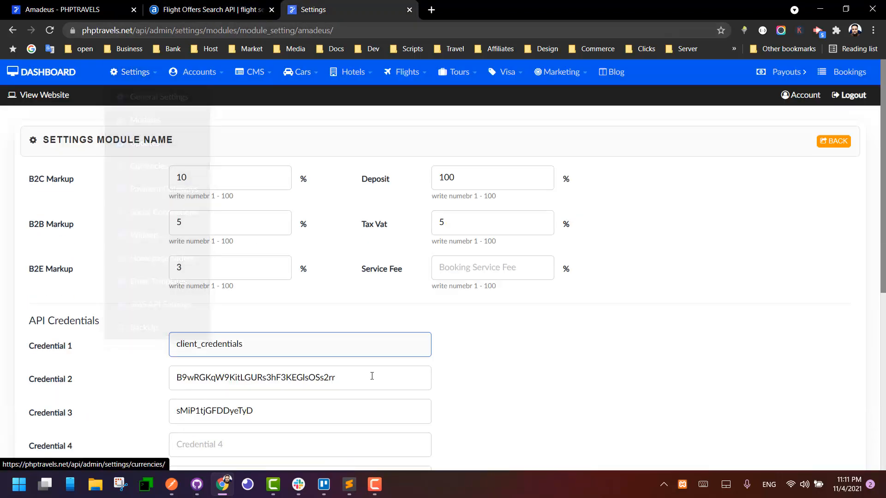
- Untick the Kiwi and Flights module statuses, leaving Amadeus the only active flight module
click(133, 72)
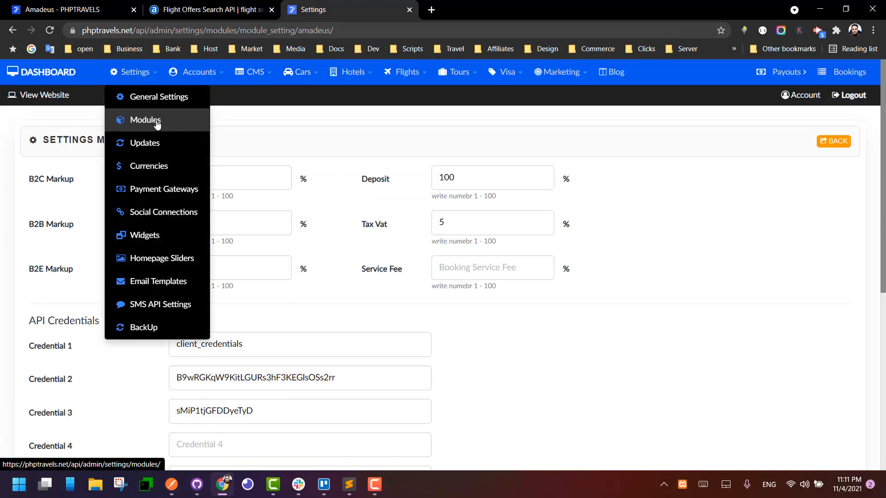
click(146, 119)
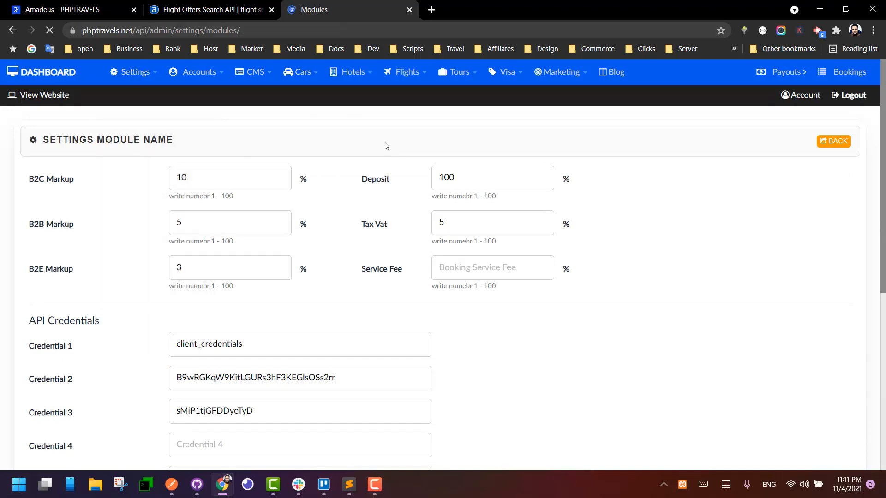
click(832, 141)
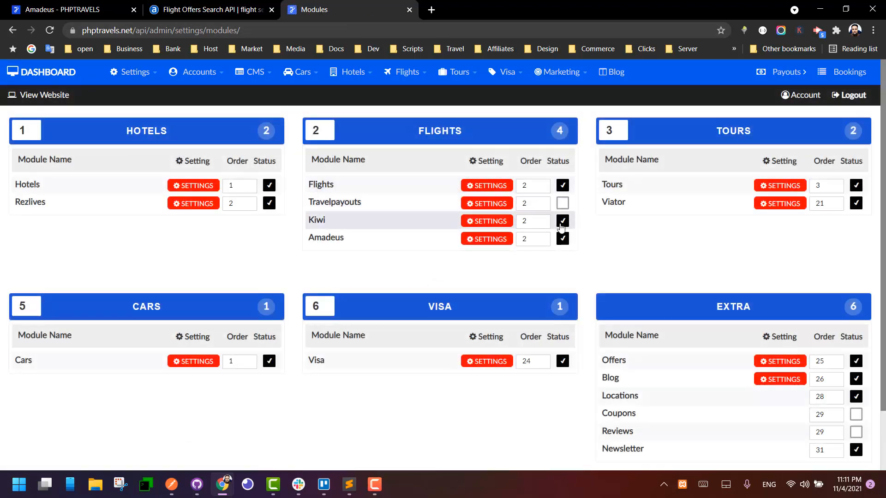
click(561, 220)
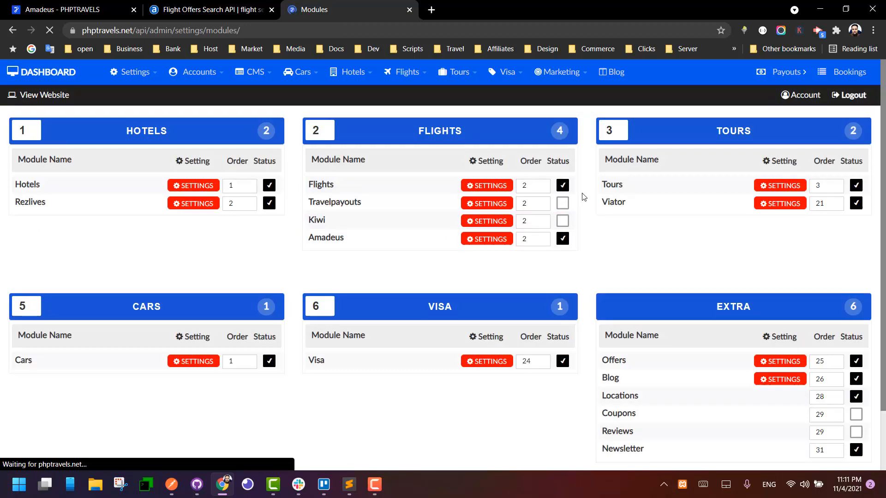
click(562, 185)
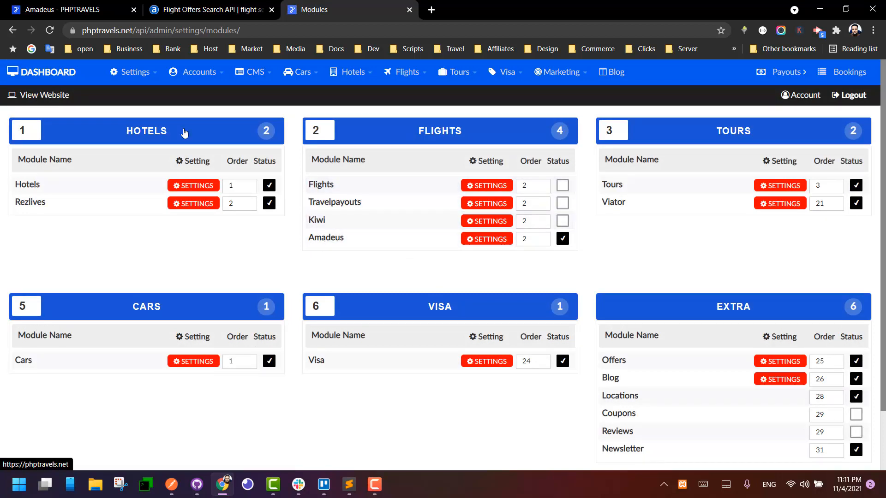
mouse_move(53, 102)
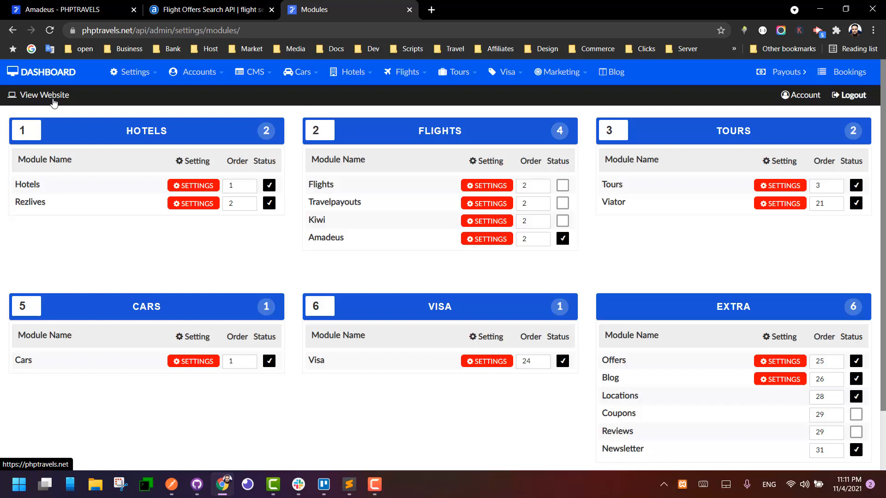
- Search one-way flights JTR Santorini to DXB Dubai Intl on the public site, returning five Amadeus results
click(43, 94)
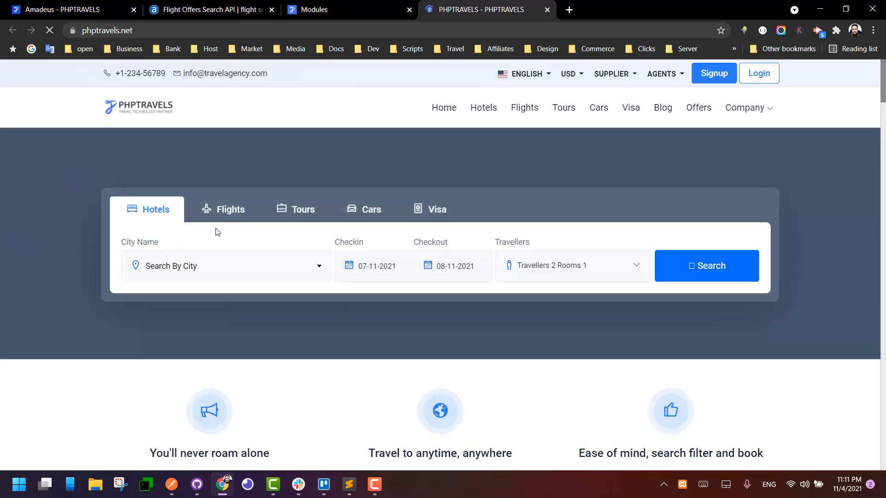
click(229, 209)
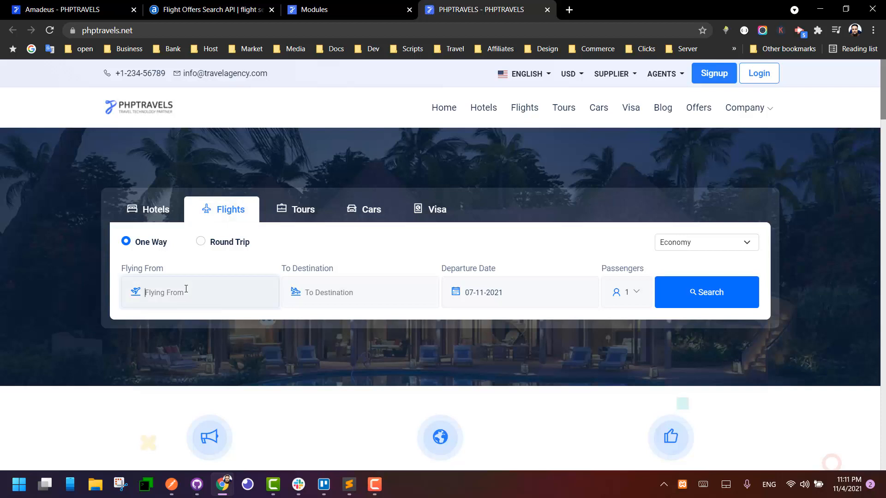
text(santor)
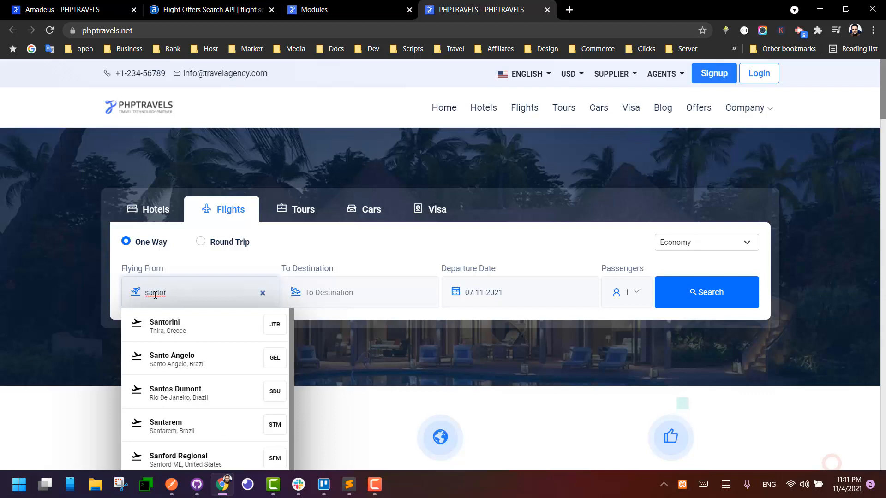
click(164, 325)
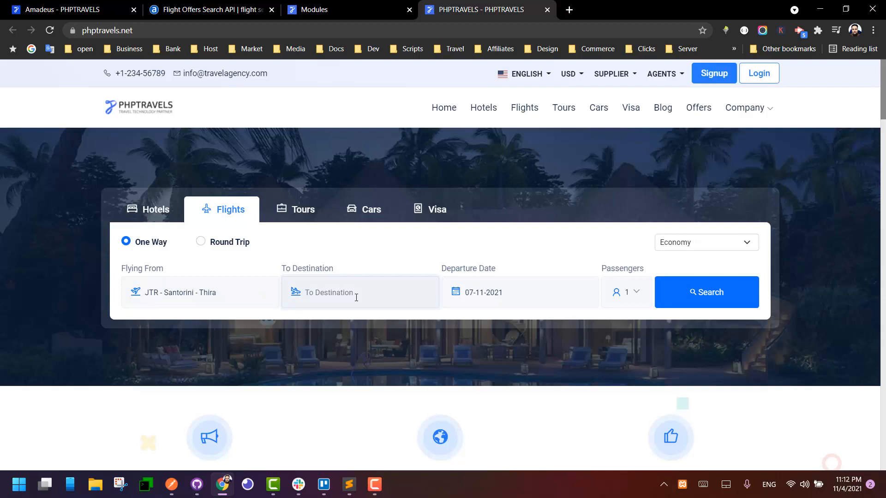
text(dubai)
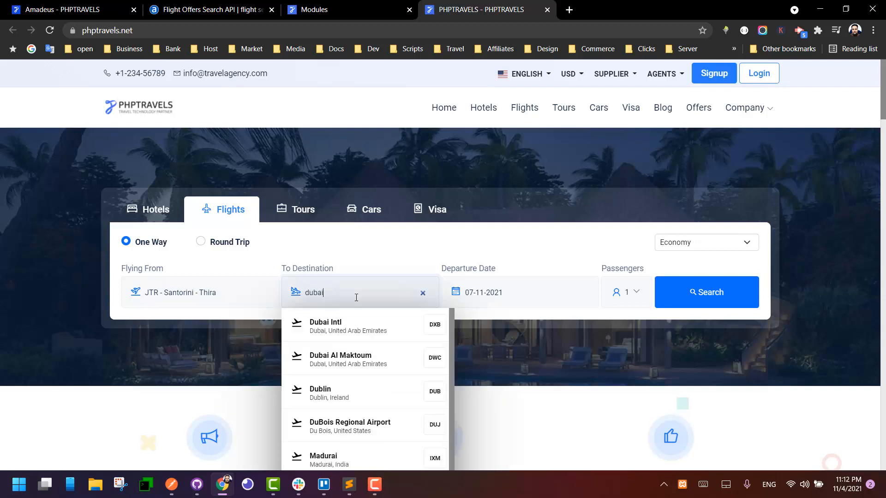
click(325, 326)
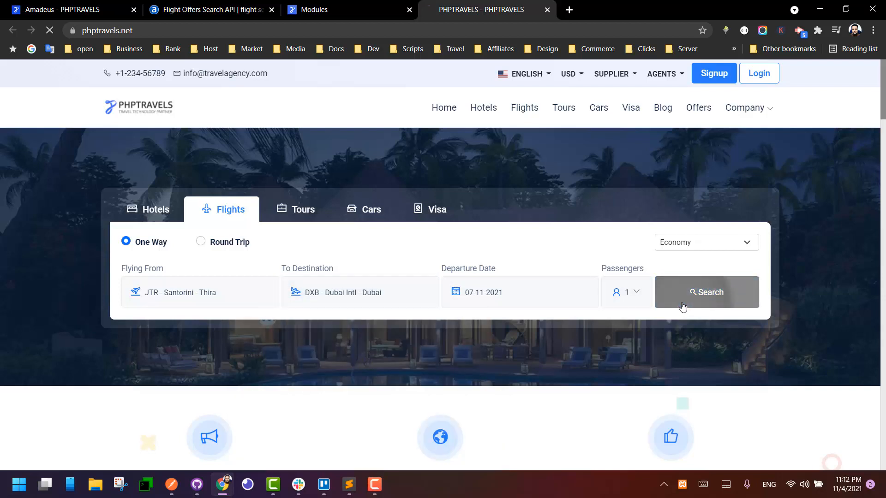
click(705, 292)
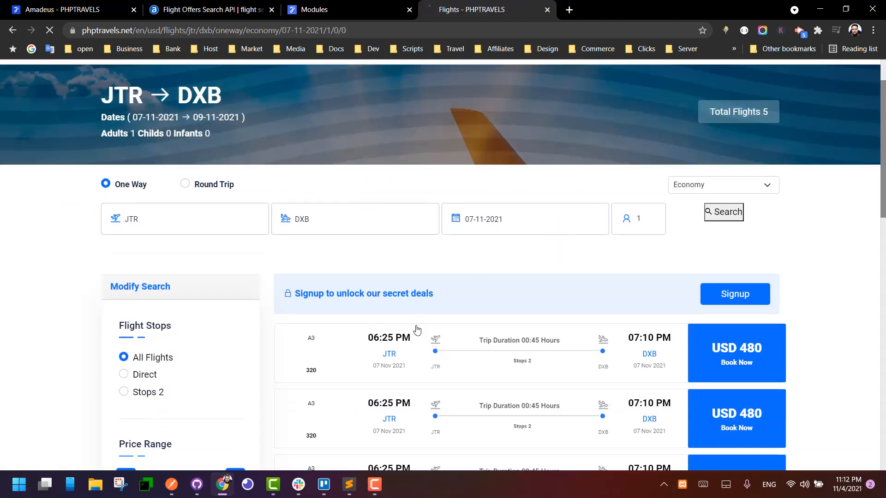
scroll(down, 3)
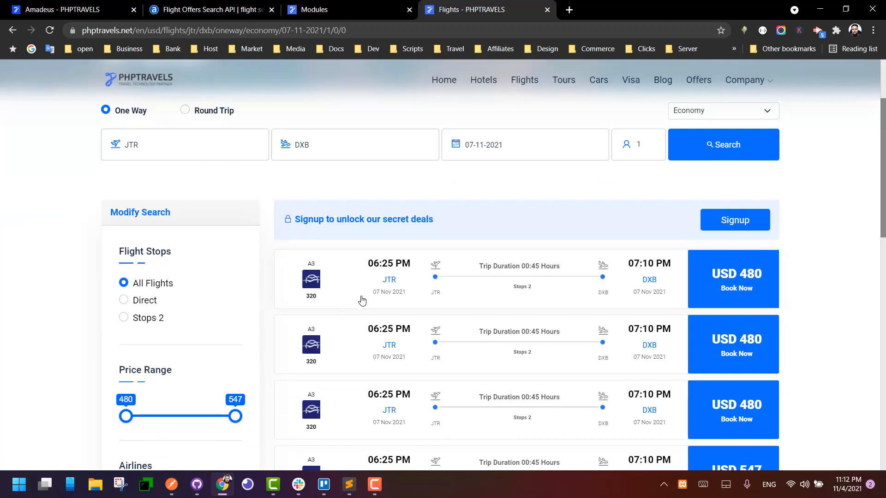
- Untick the Amadeus module, then rerun the JTR→DXB flight search, which now returns zero flights
click(325, 9)
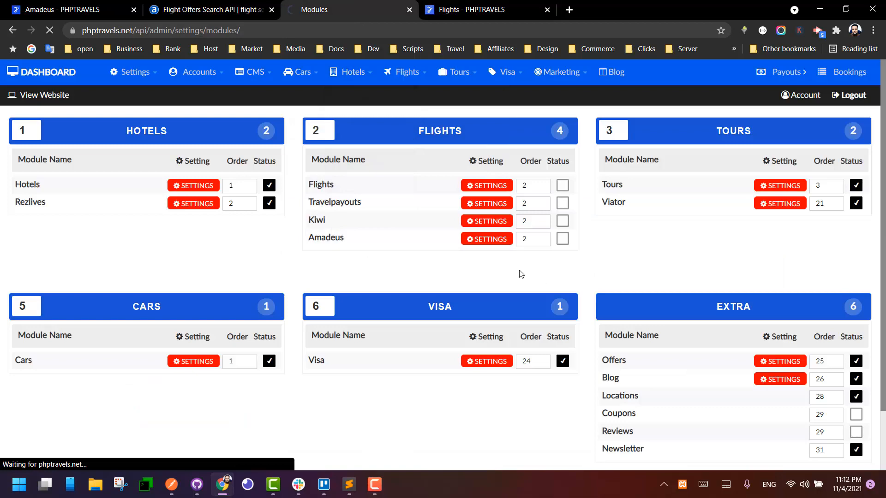
click(486, 9)
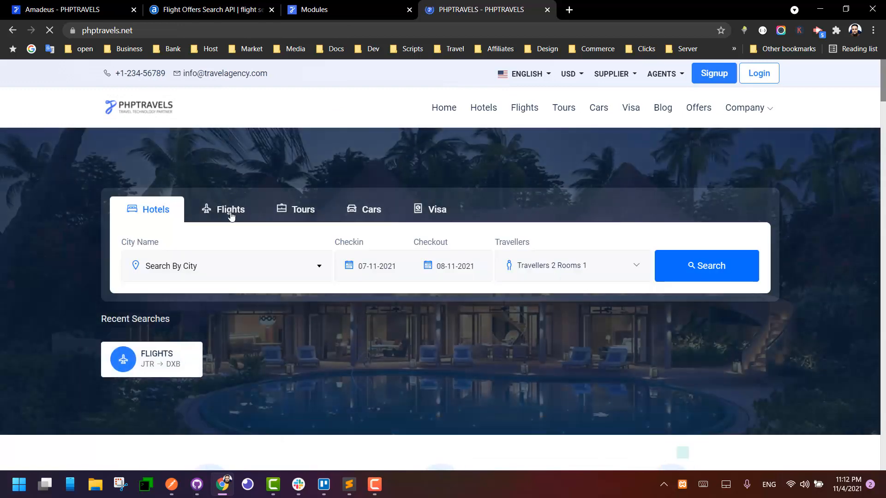
click(231, 210)
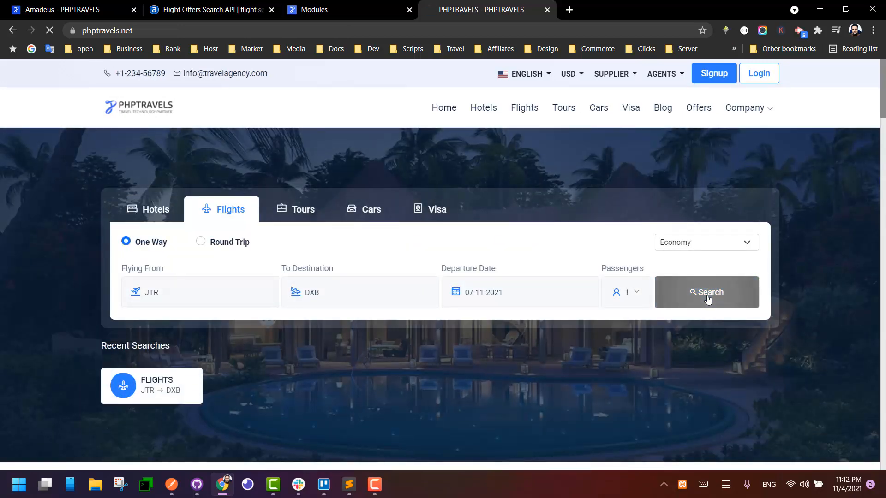
click(706, 292)
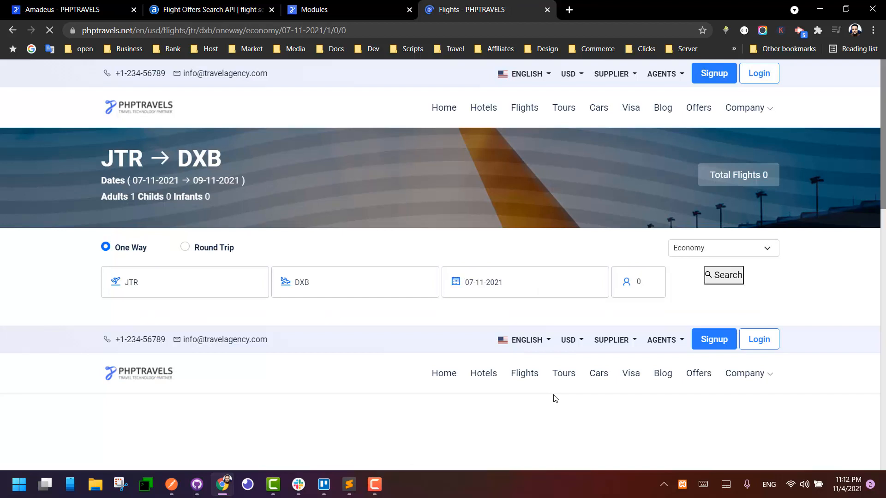